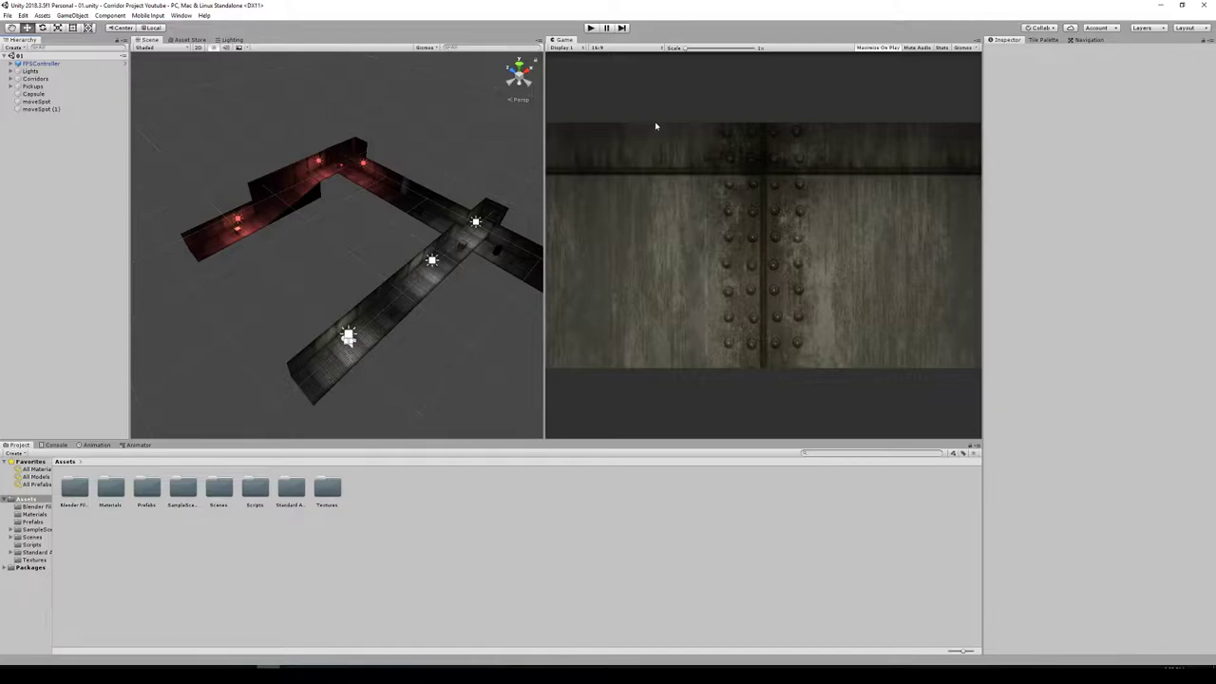
{"action": "mouse_move", "coordinate": [691, 58]}
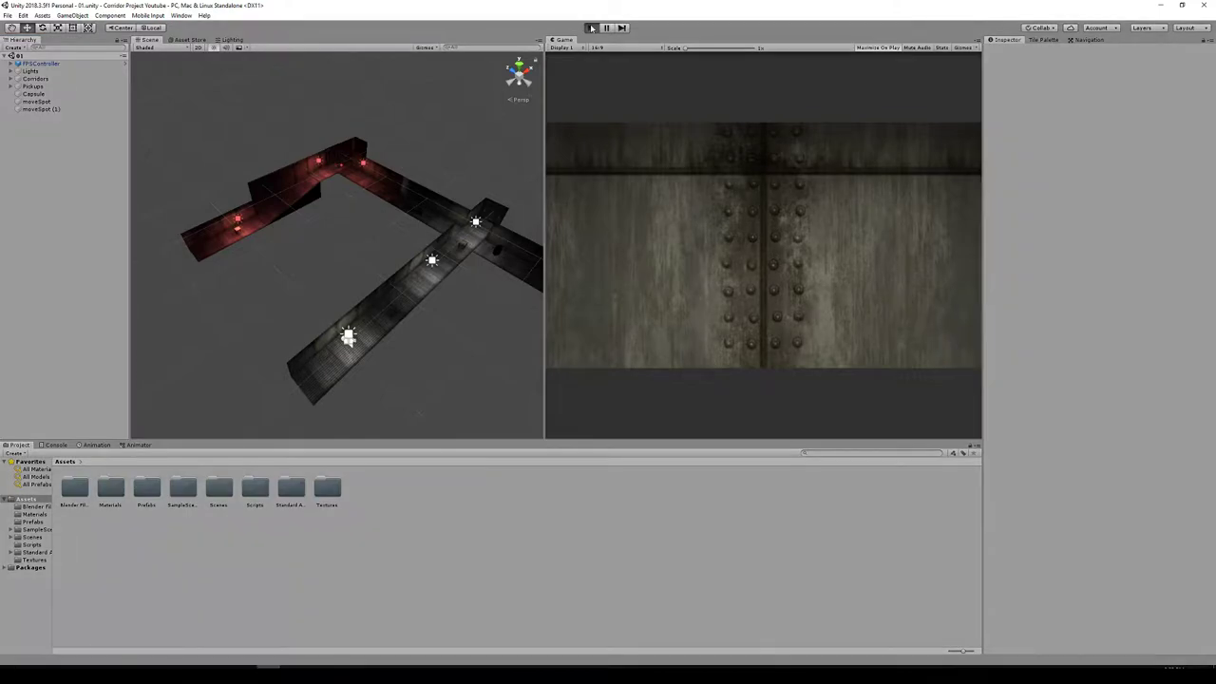
Step: Run the corridor level in Play mode and walk first-person toward the red-lit section
{"action": "left_click", "coordinate": [592, 27]}
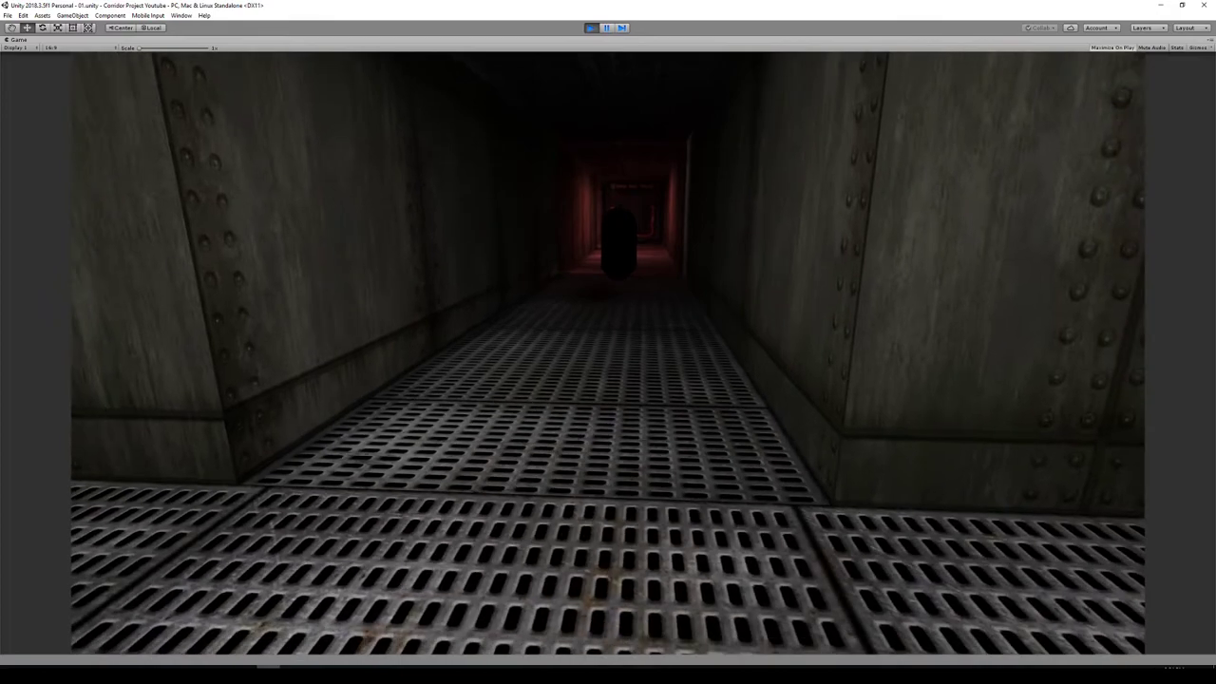
{"action": "left_click", "coordinate": [591, 28]}
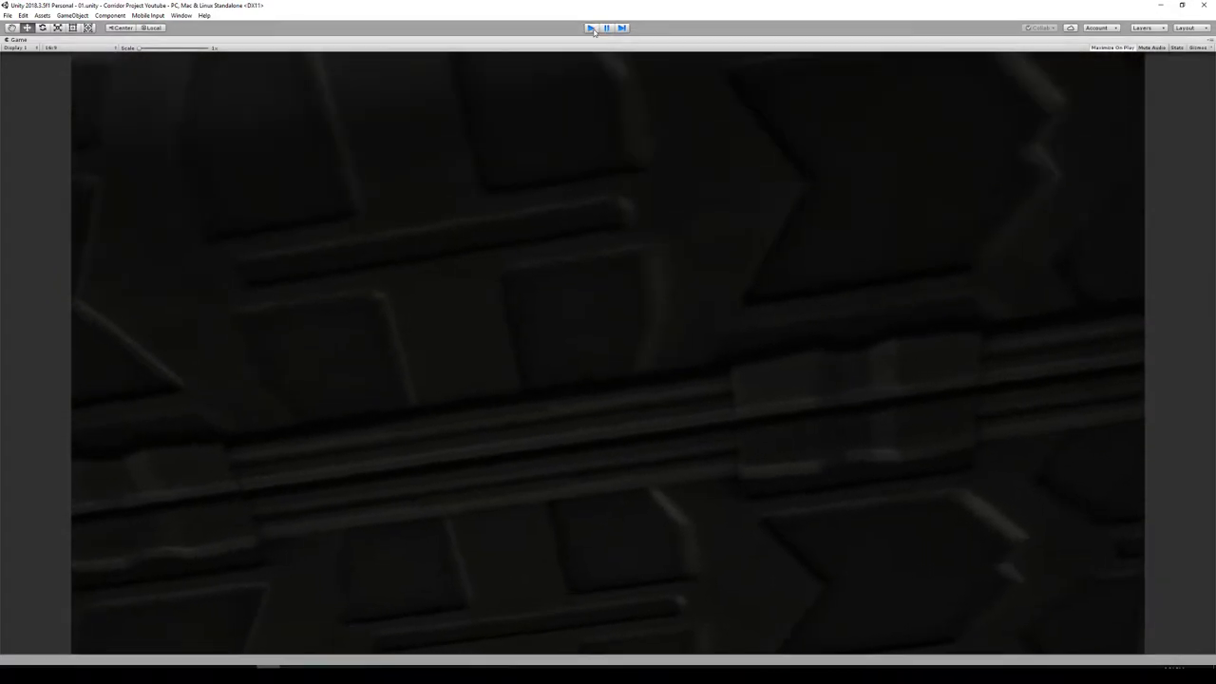
Step: Stop Play mode and browse the Project window to scene 01's folder
{"action": "left_click", "coordinate": [590, 27]}
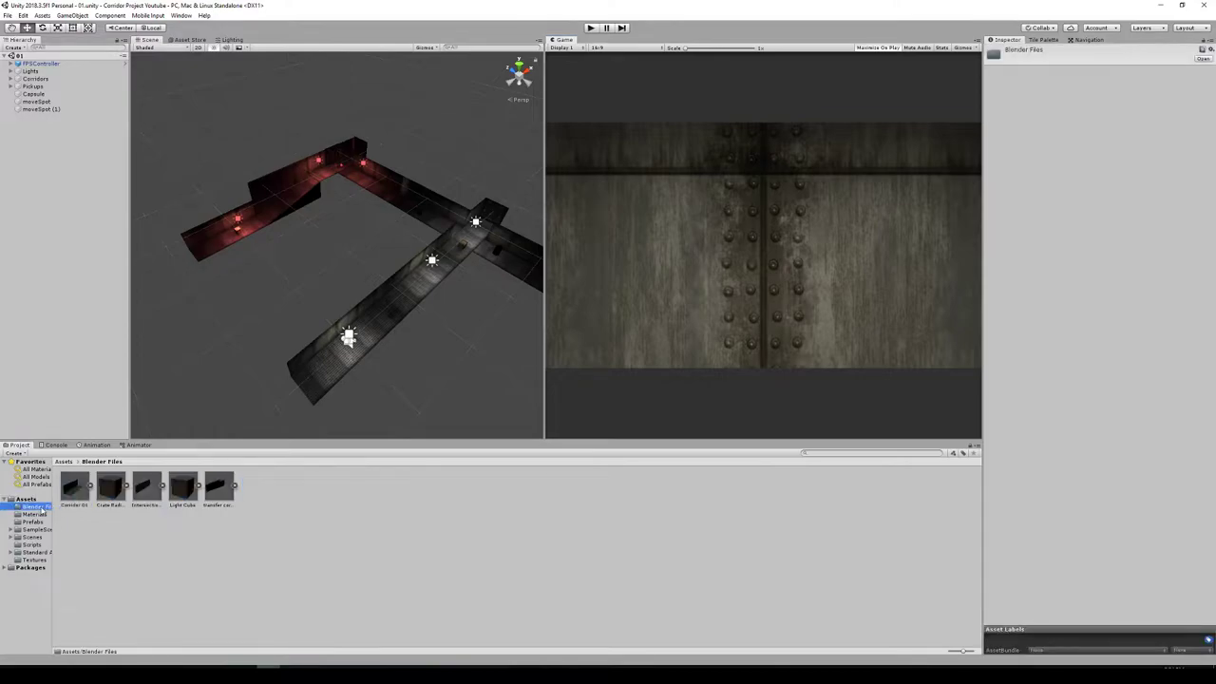
{"action": "left_click", "coordinate": [35, 529]}
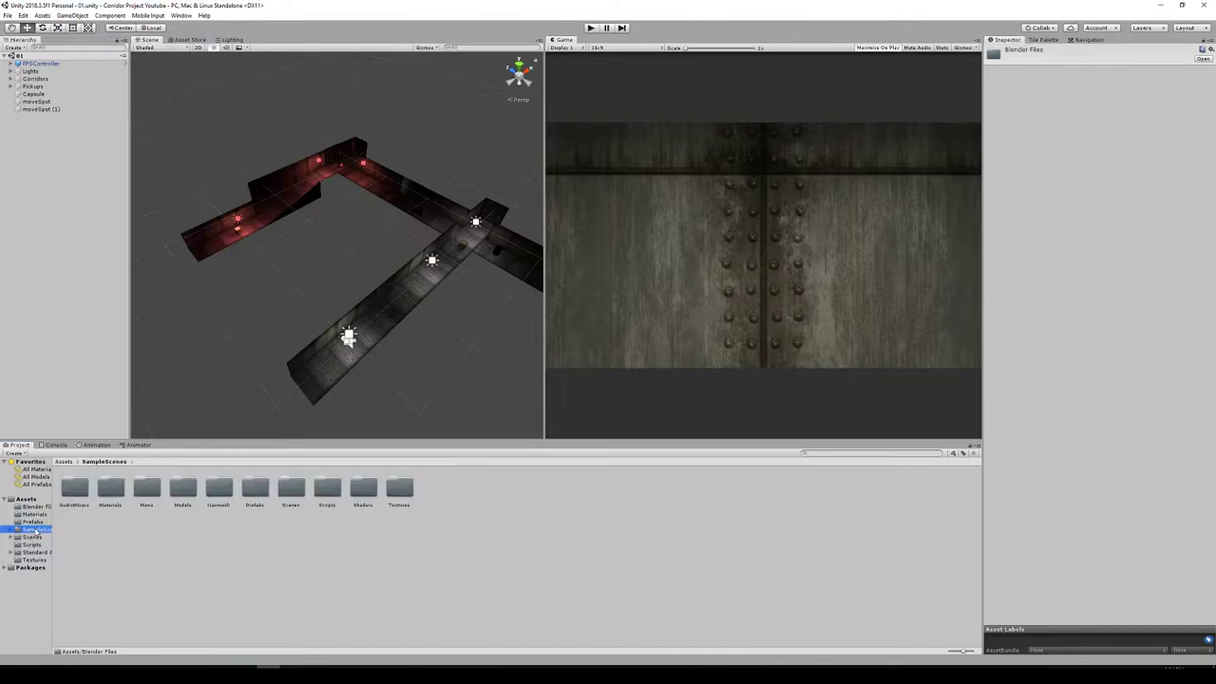
{"action": "left_click", "coordinate": [31, 544]}
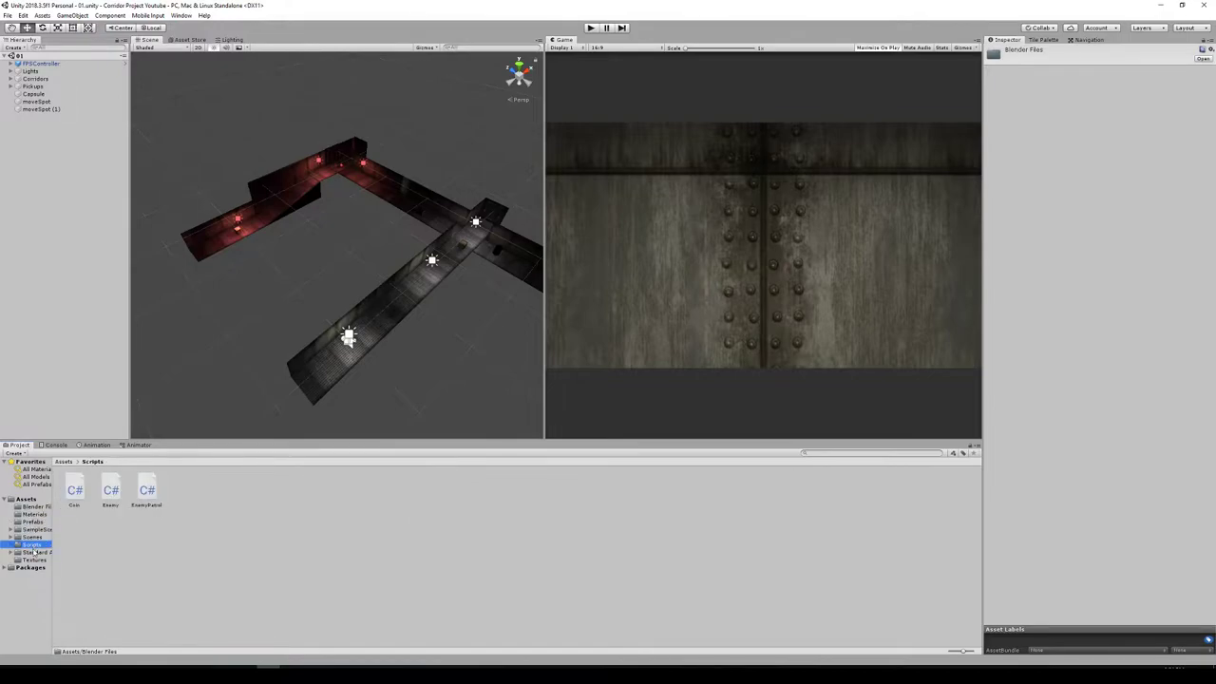
{"action": "left_click", "coordinate": [31, 545]}
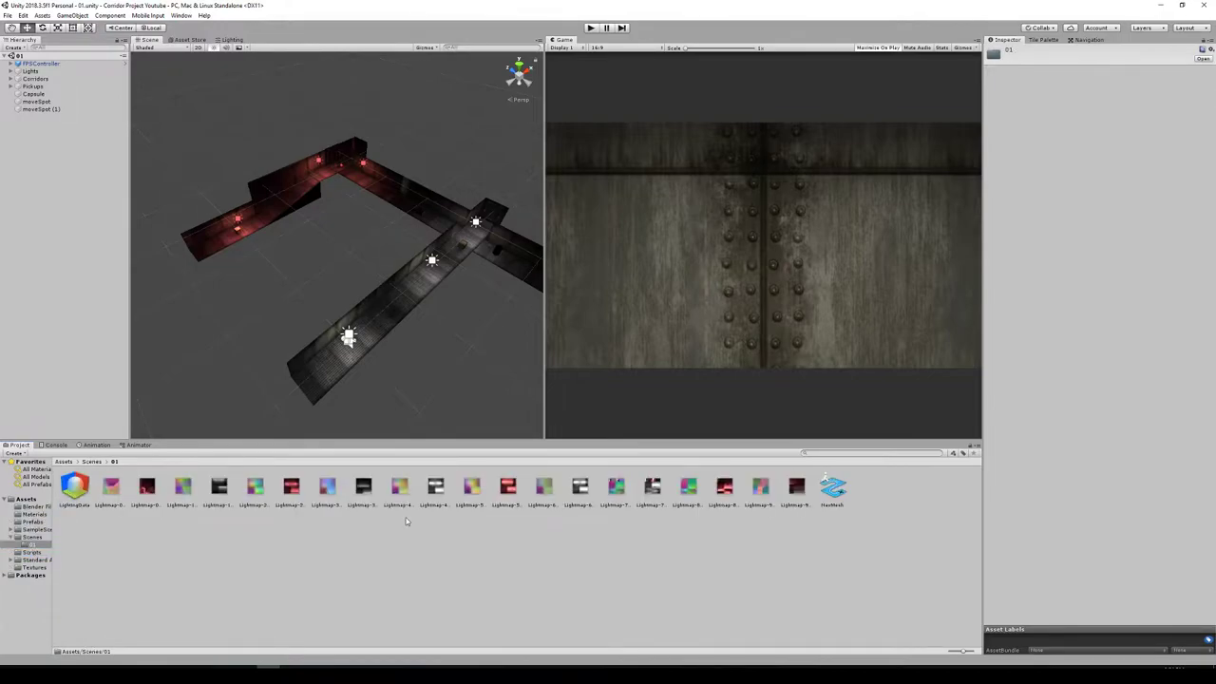
Step: Delete the old NavMesh asset and select the Capsule in the Hierarchy
{"action": "left_click", "coordinate": [831, 487]}
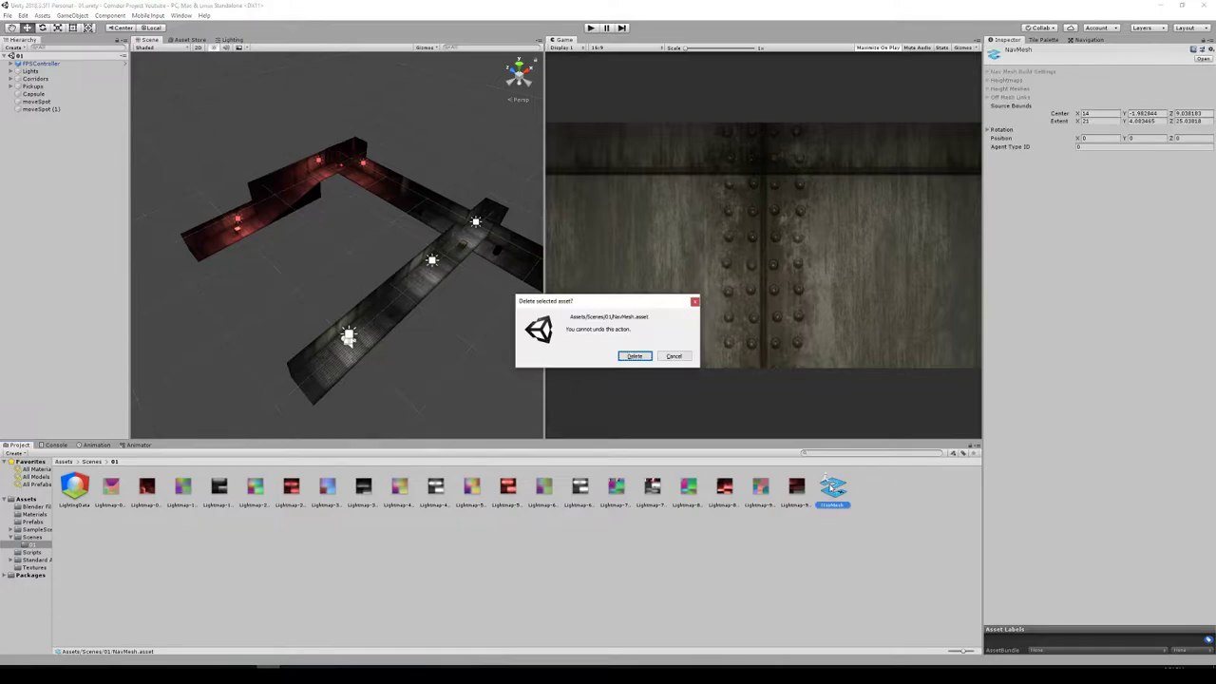
{"action": "left_click", "coordinate": [634, 356]}
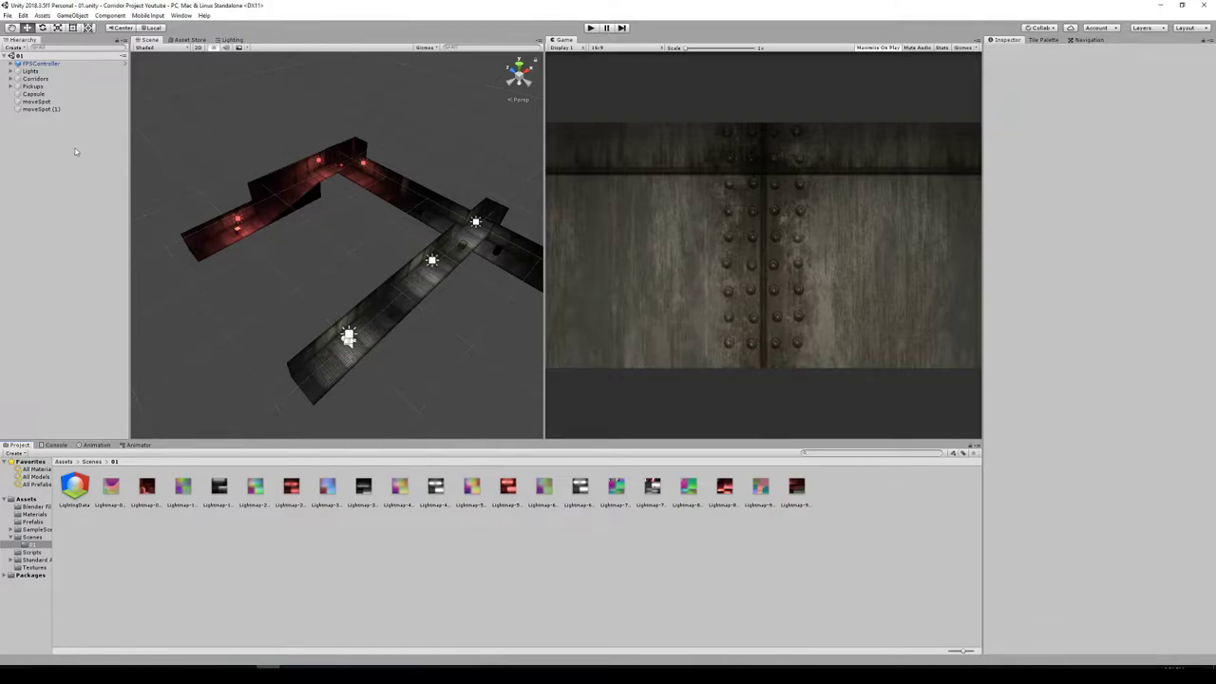
{"action": "left_click", "coordinate": [34, 93]}
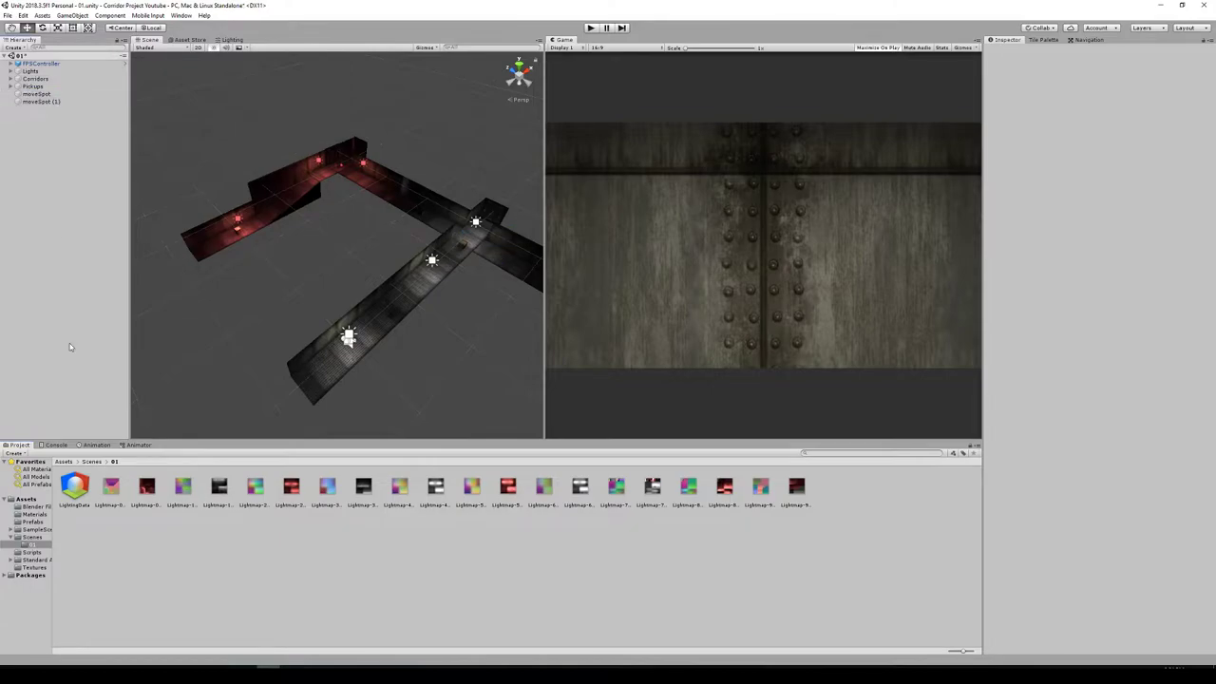
{"action": "mouse_move", "coordinate": [454, 262]}
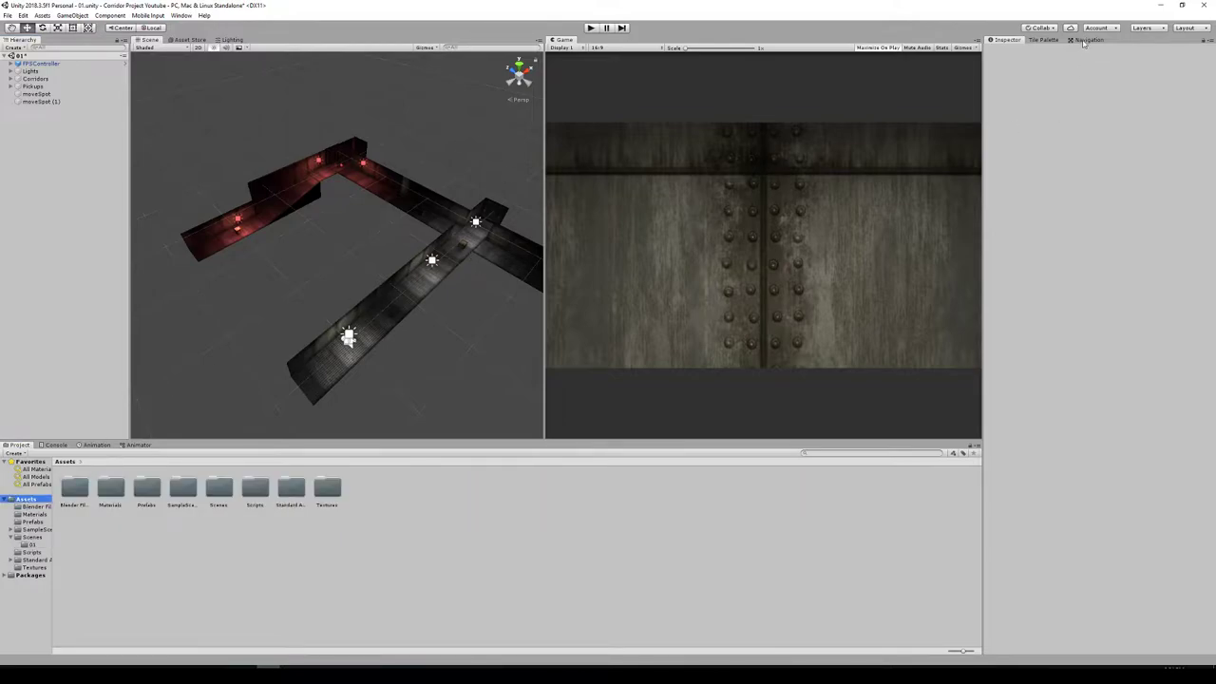
Step: Open the Navigation window from Window > AI > Navigation
{"action": "left_click", "coordinate": [1085, 39]}
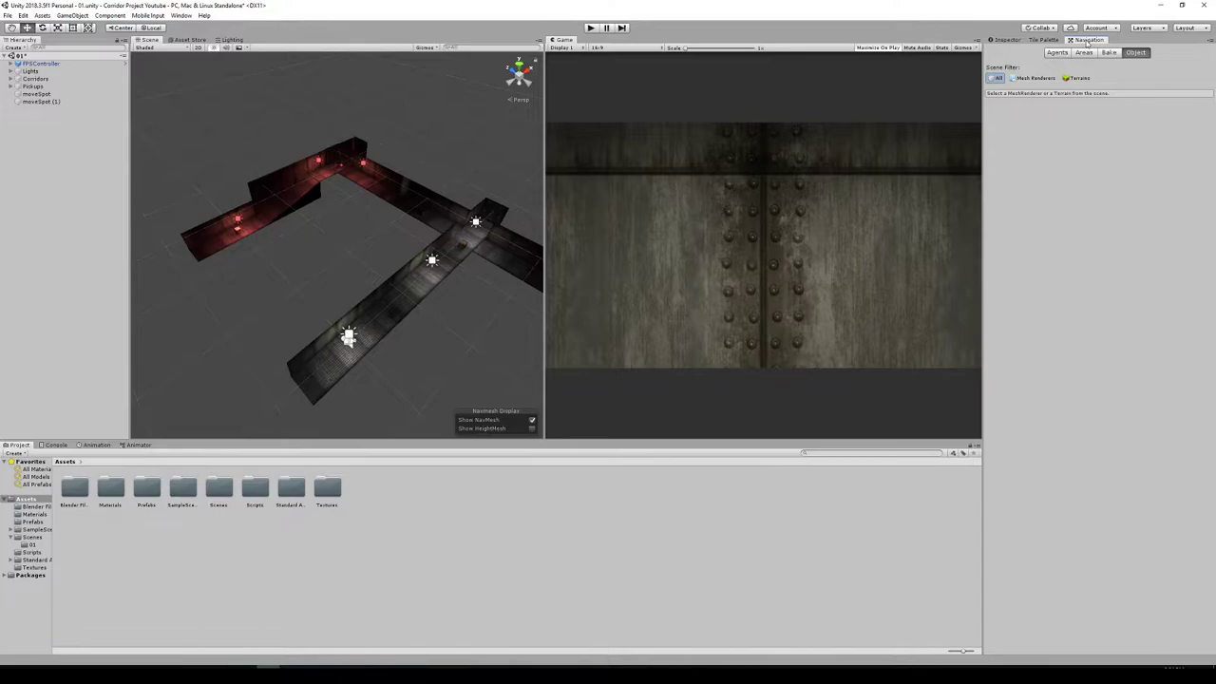
{"action": "mouse_move", "coordinate": [1088, 44]}
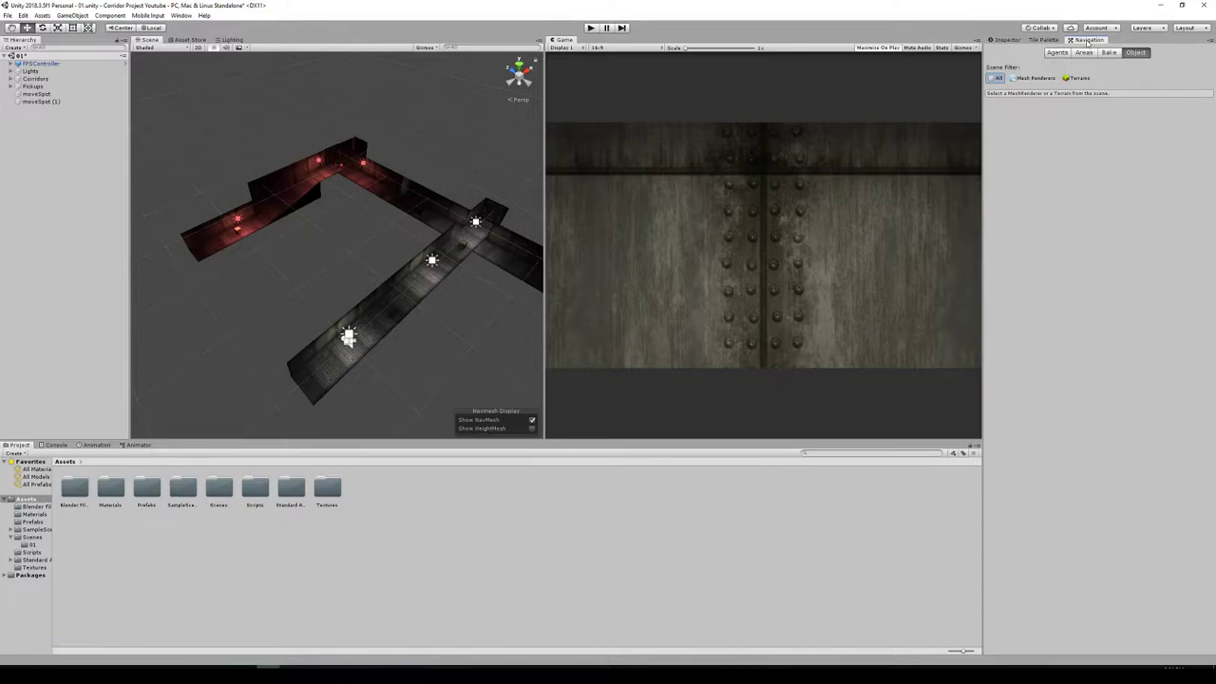
{"action": "left_click", "coordinate": [181, 16]}
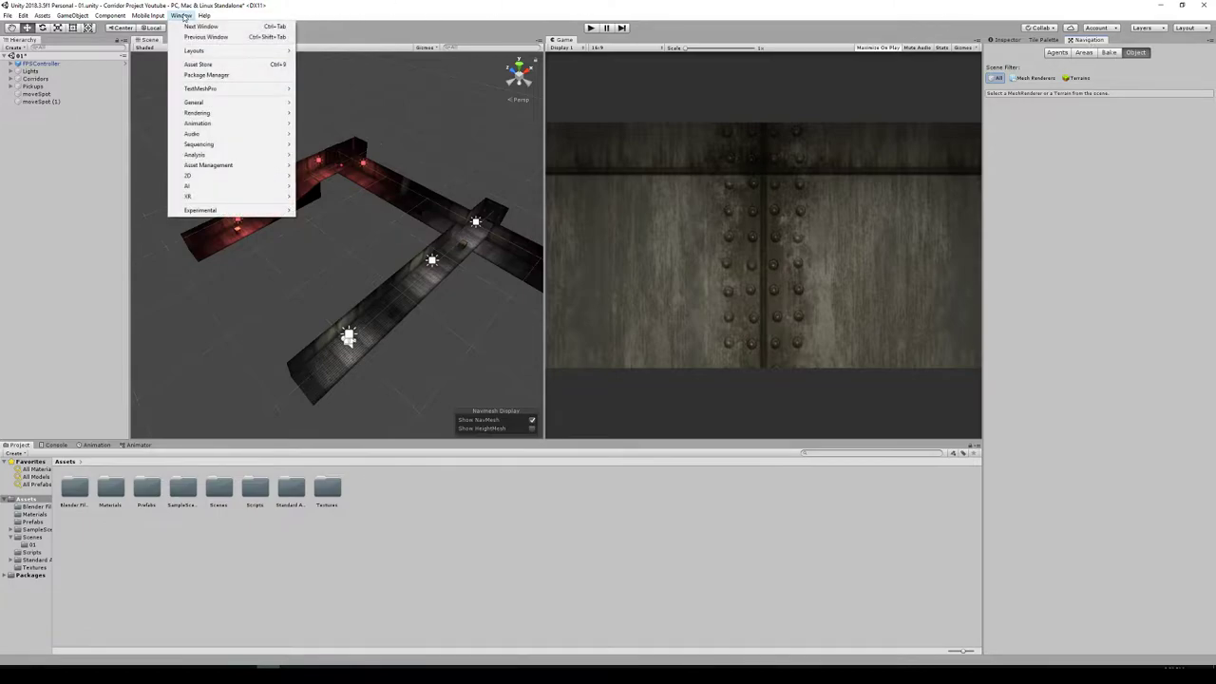
{"action": "mouse_move", "coordinate": [188, 186]}
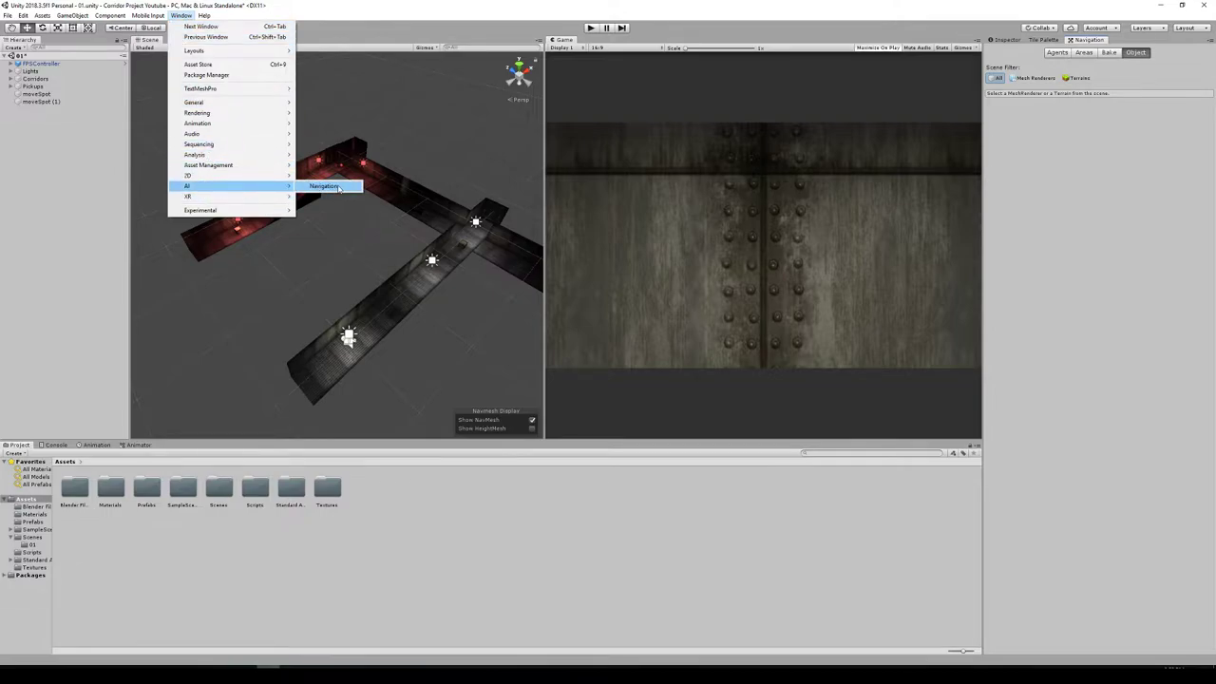
{"action": "left_click", "coordinate": [325, 185]}
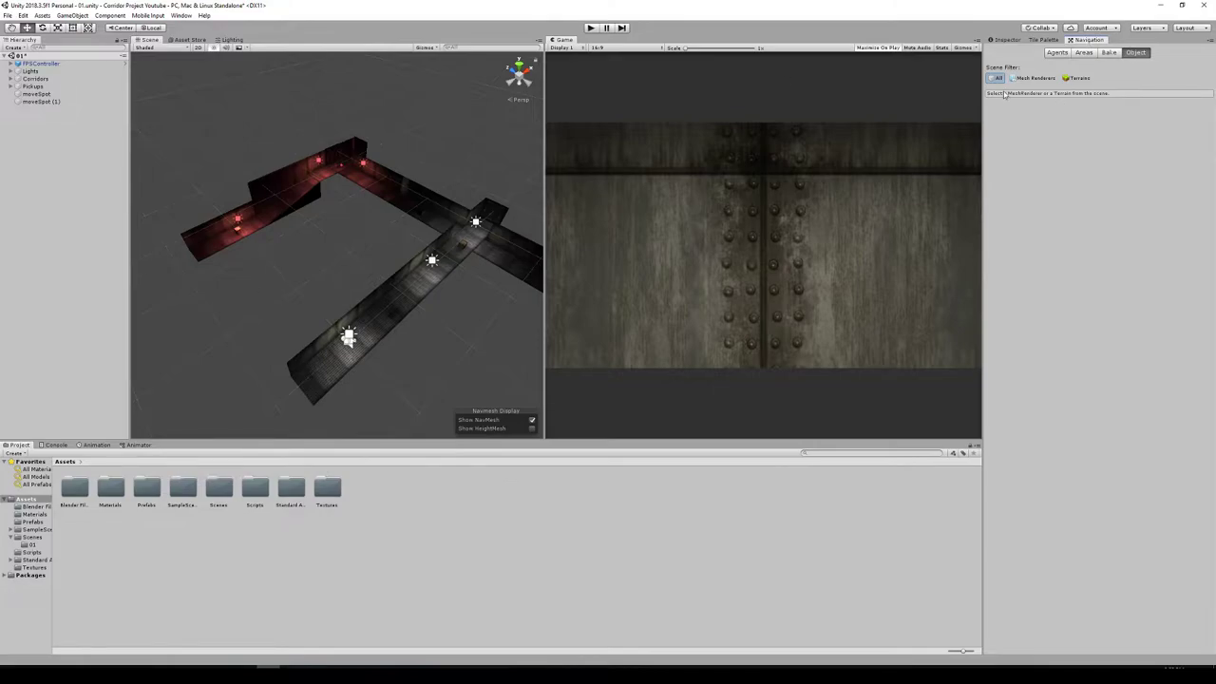
{"action": "mouse_move", "coordinate": [667, 221]}
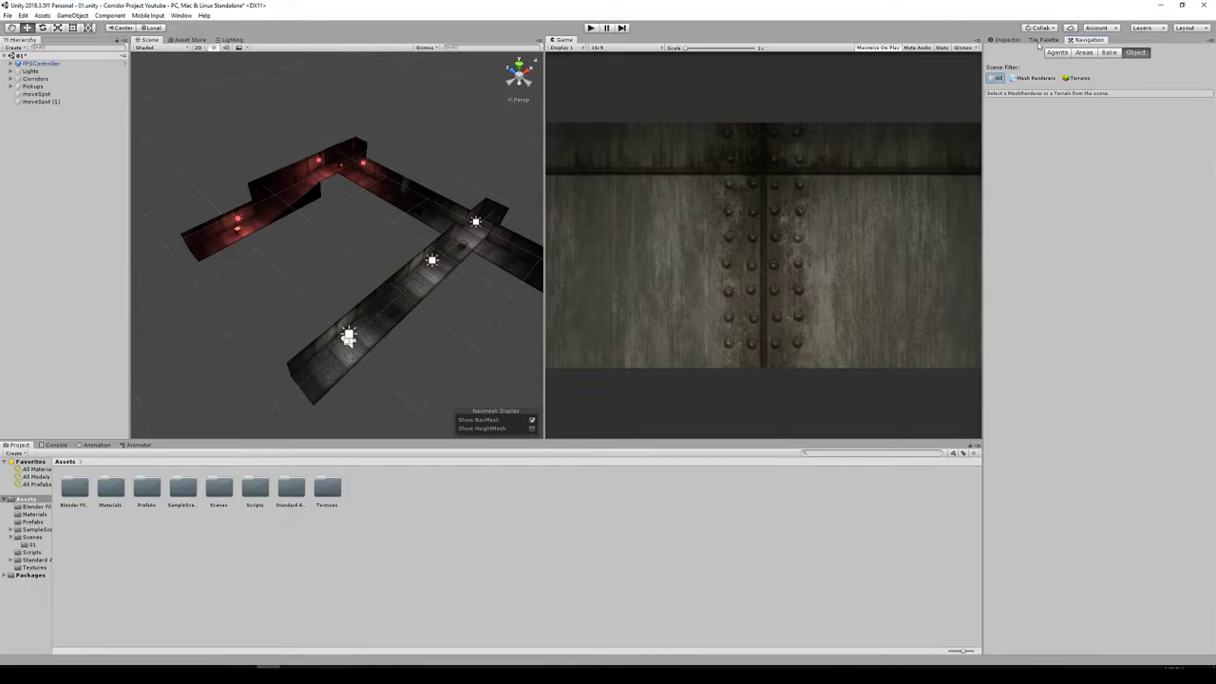
Step: Review the Bake tab, then try the Object tab's Mesh Renderers and All filters
{"action": "left_click", "coordinate": [1109, 52]}
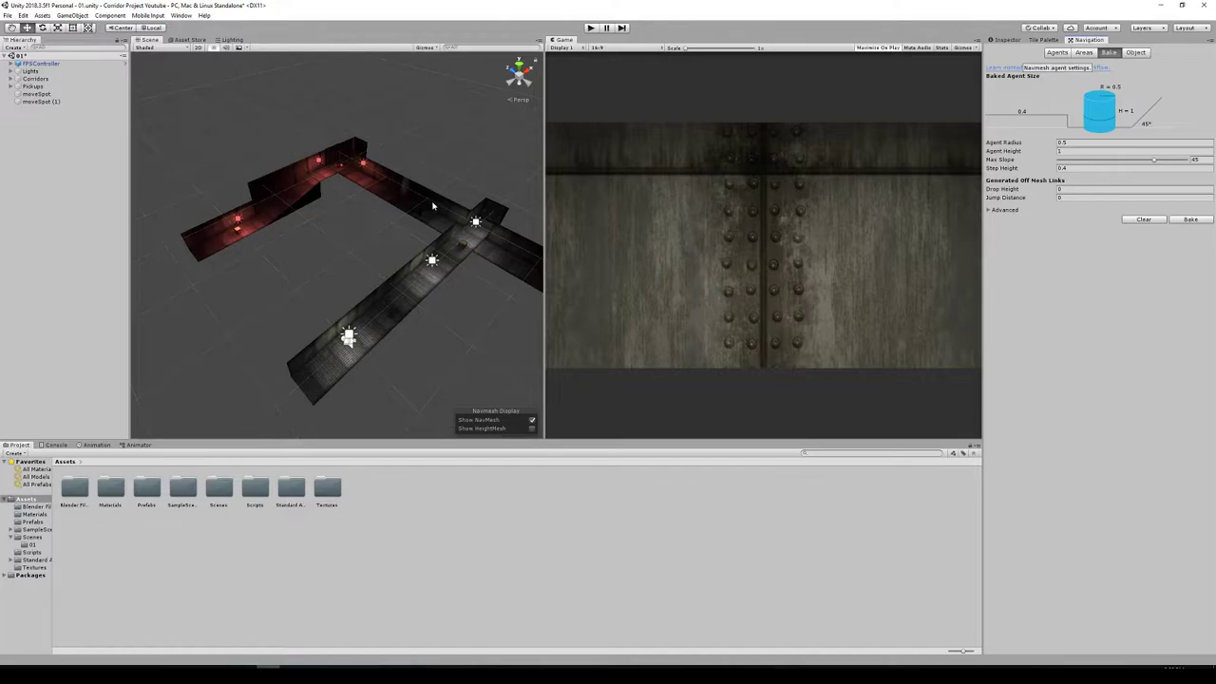
{"action": "left_click", "coordinate": [1084, 52]}
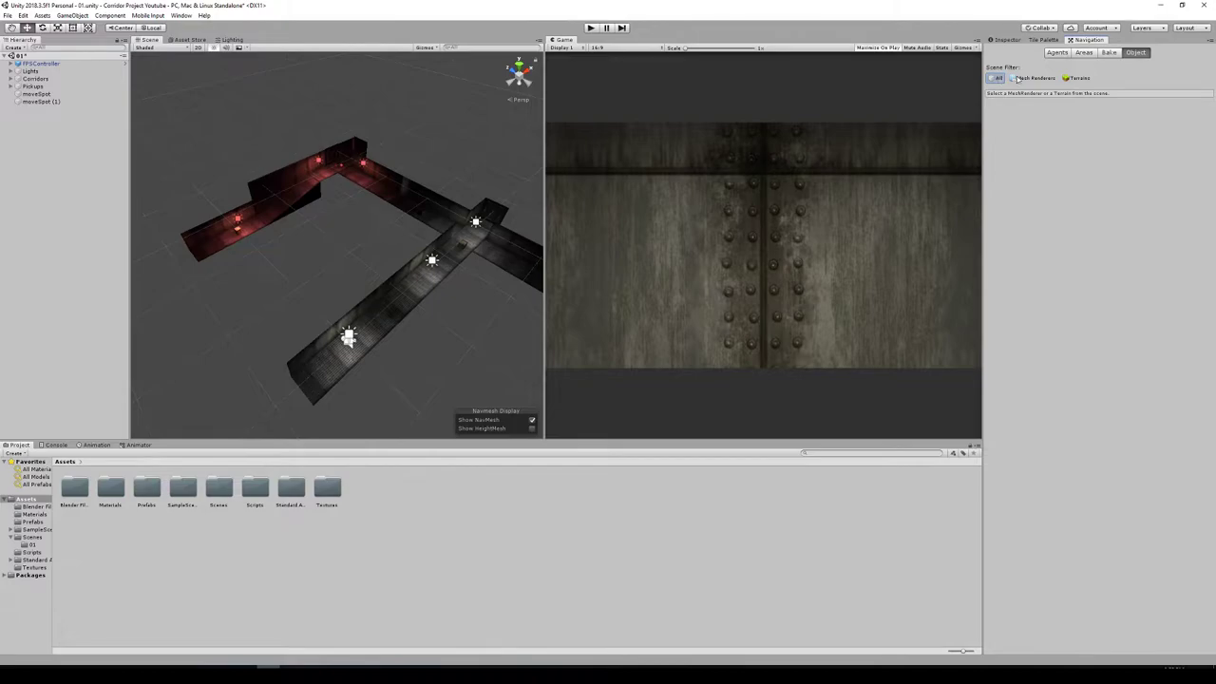
{"action": "left_click", "coordinate": [1035, 78]}
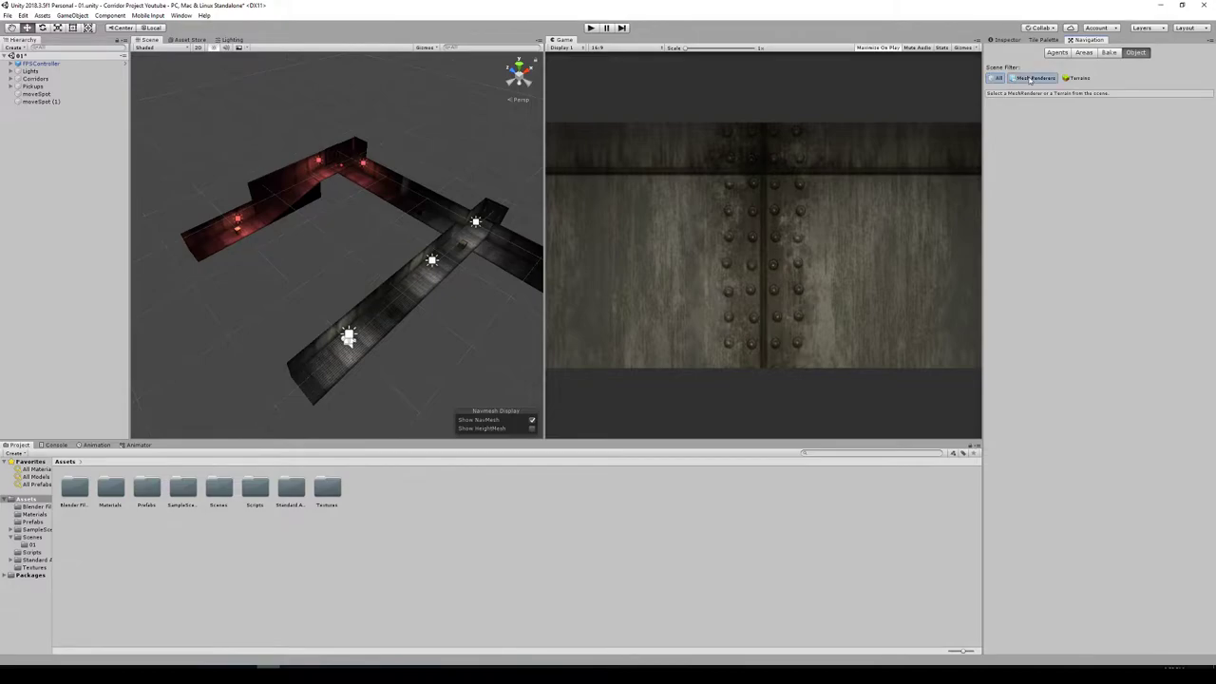
{"action": "left_click", "coordinate": [1077, 78]}
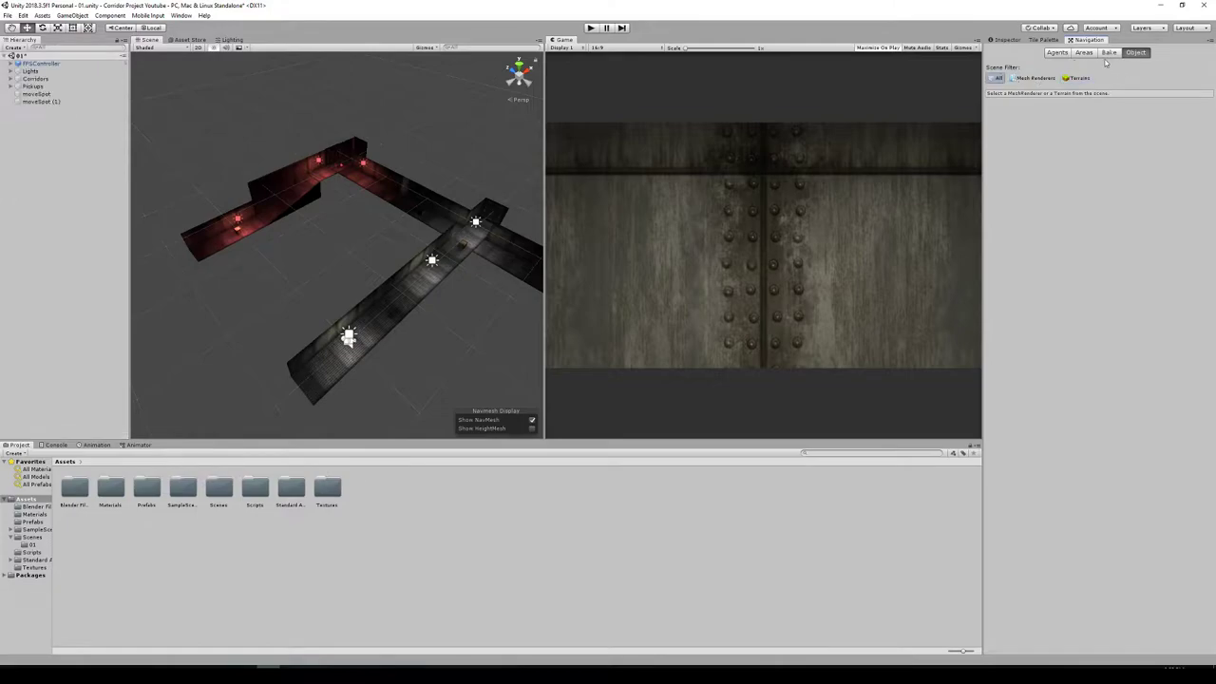
Step: Bake the NavMesh across the corridor floors, then set Agent Radius to 0.2
{"action": "left_click", "coordinate": [1109, 52]}
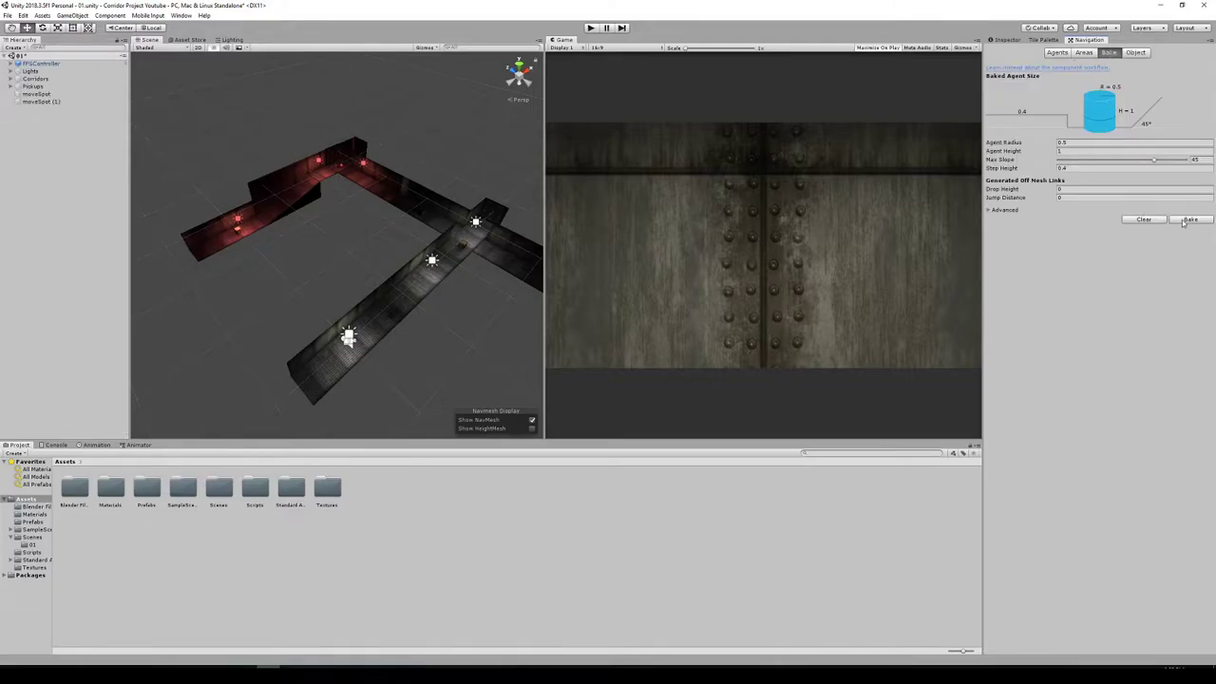
{"action": "left_click", "coordinate": [1189, 219]}
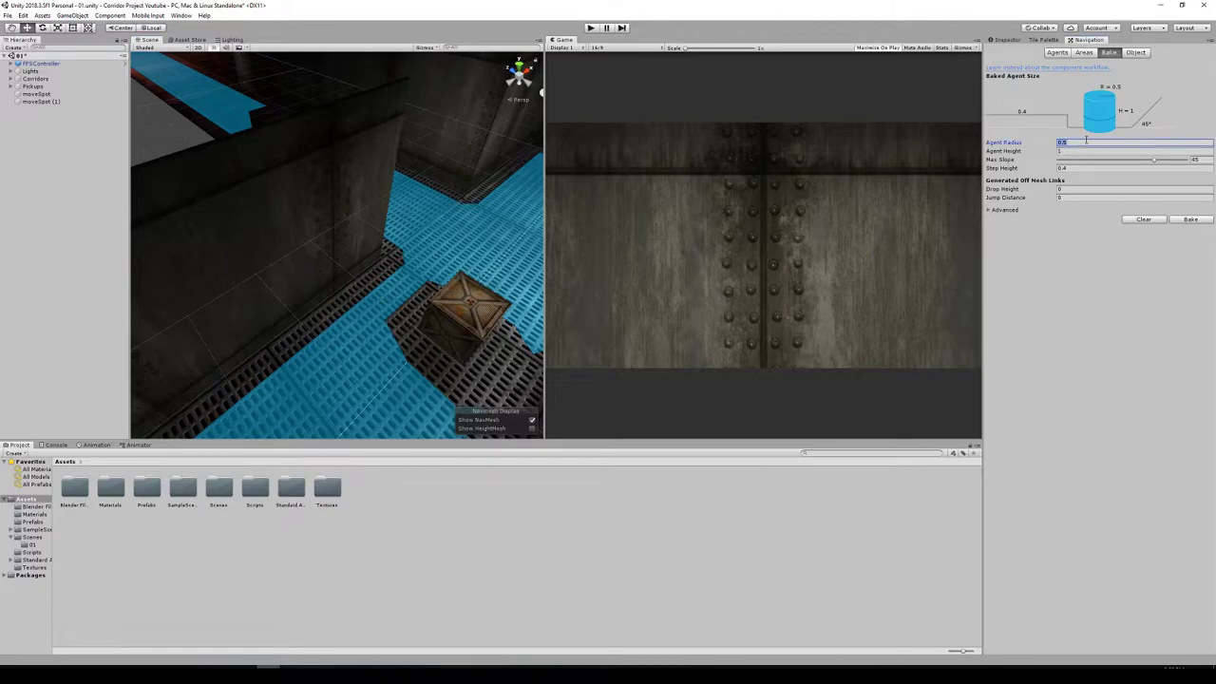
{"action": "type", "text": ".2"}
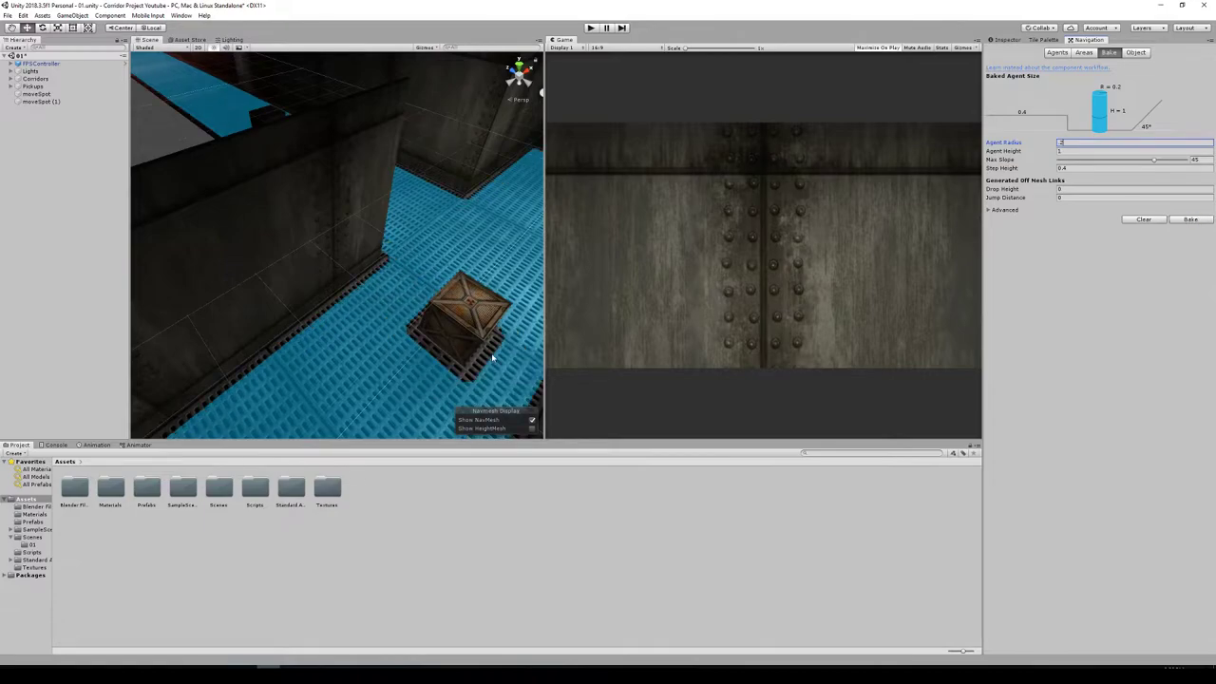
{"action": "mouse_move", "coordinate": [465, 351]}
{"action": "type", "text": "0.3"}
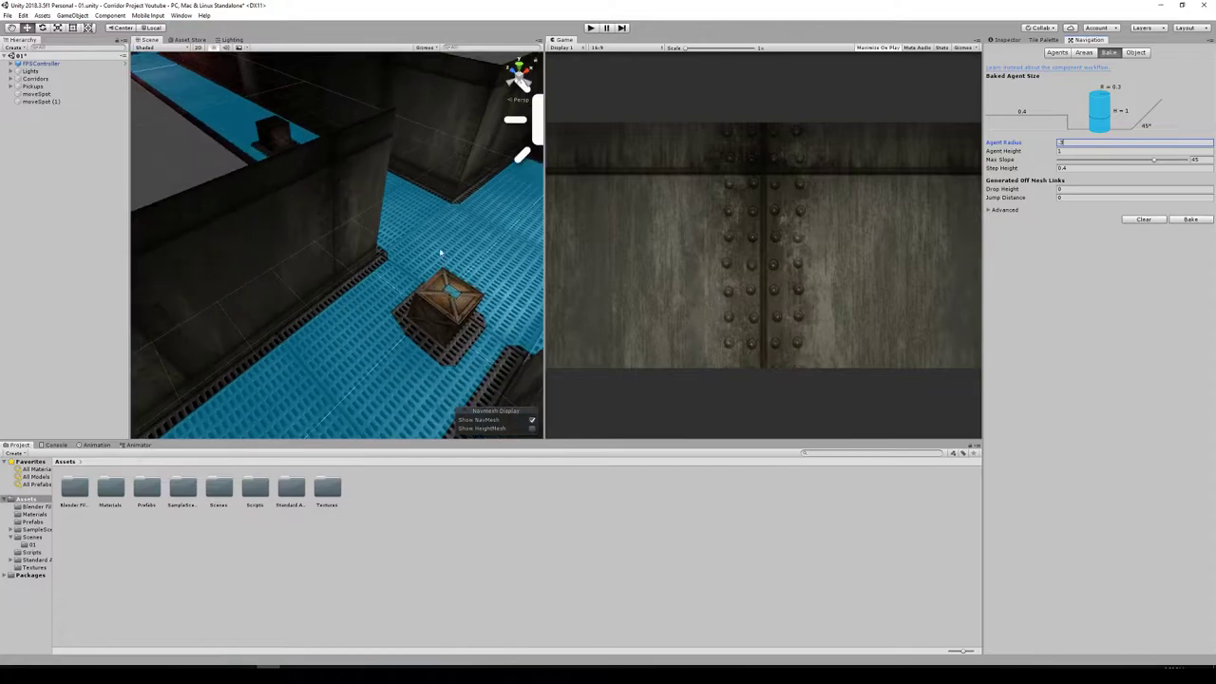
{"action": "mouse_move", "coordinate": [366, 282]}
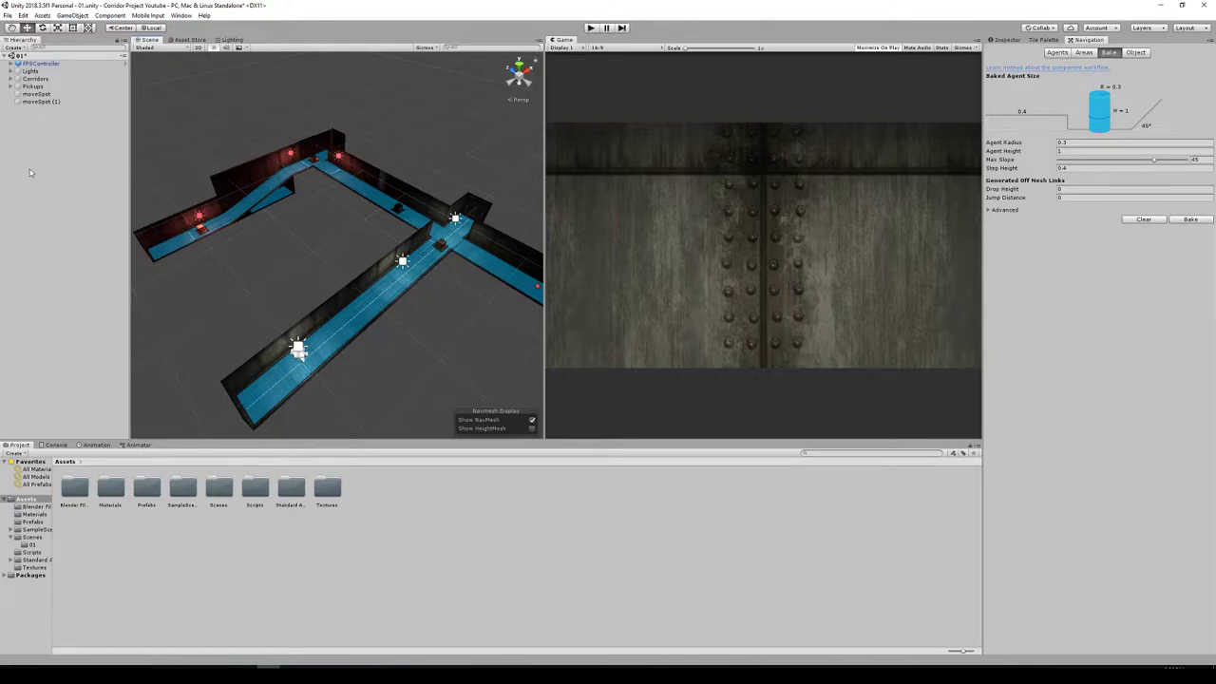
{"action": "mouse_move", "coordinate": [58, 165]}
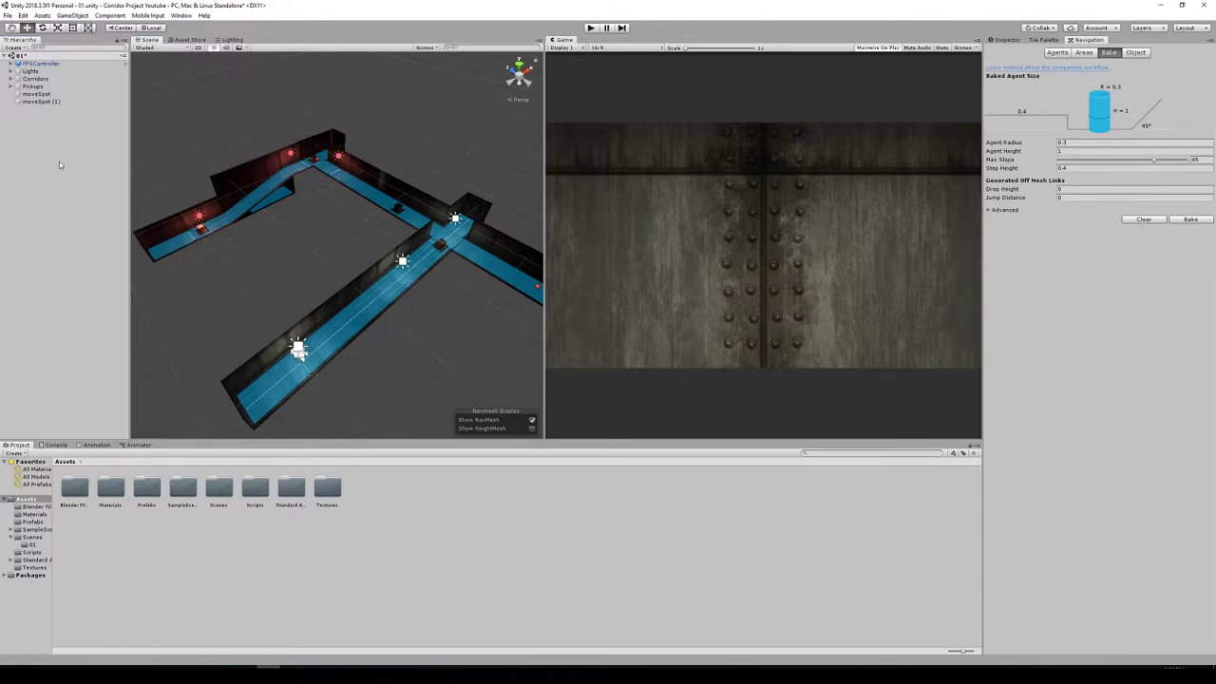
{"action": "mouse_move", "coordinate": [71, 131]}
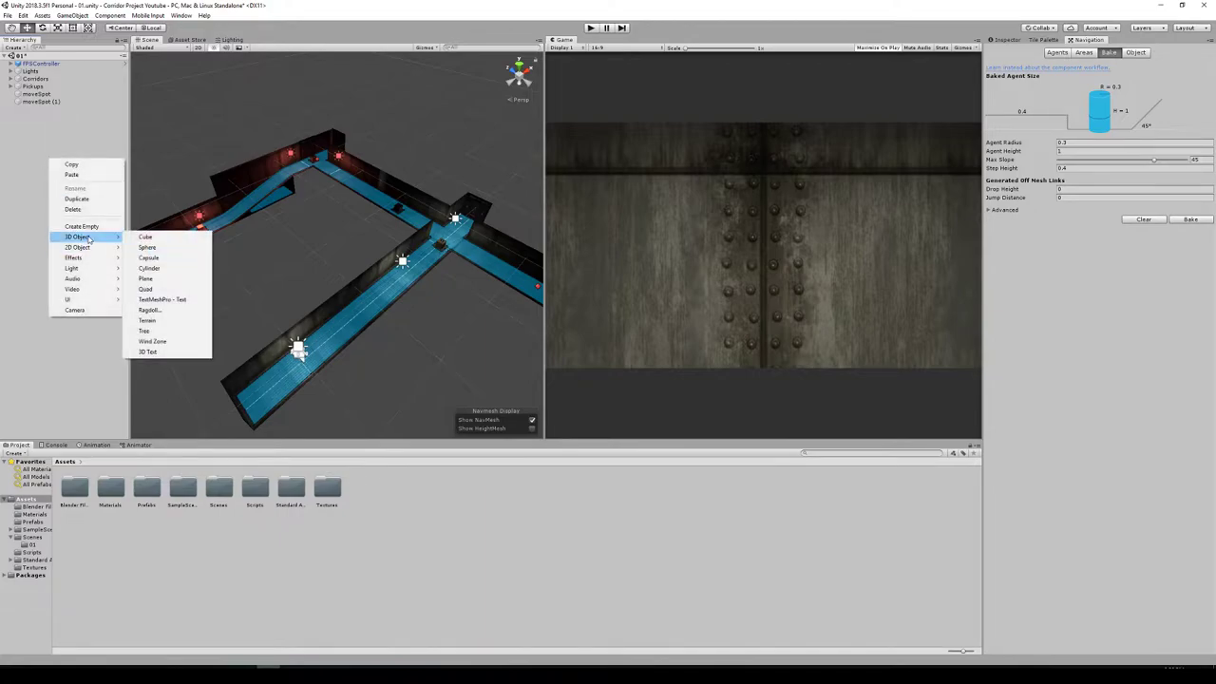
{"action": "mouse_move", "coordinate": [150, 258]}
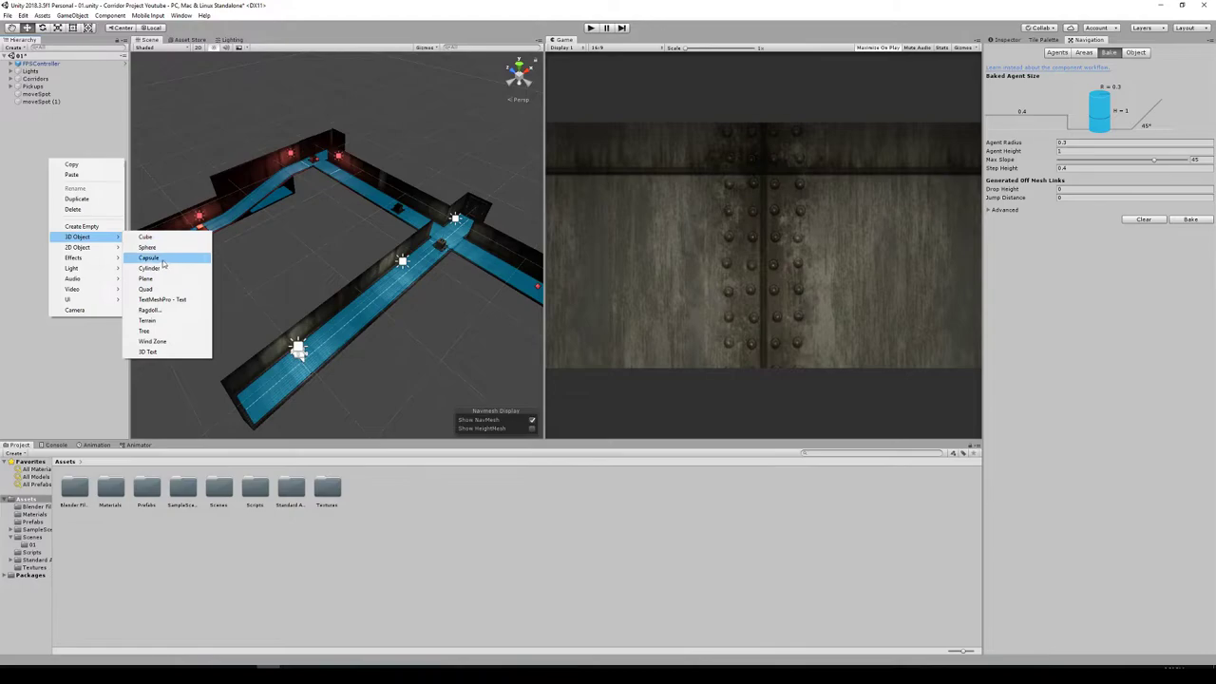
Step: Create a 3D Capsule and drag it down onto the corridor floor near the junction
{"action": "left_click", "coordinate": [149, 257]}
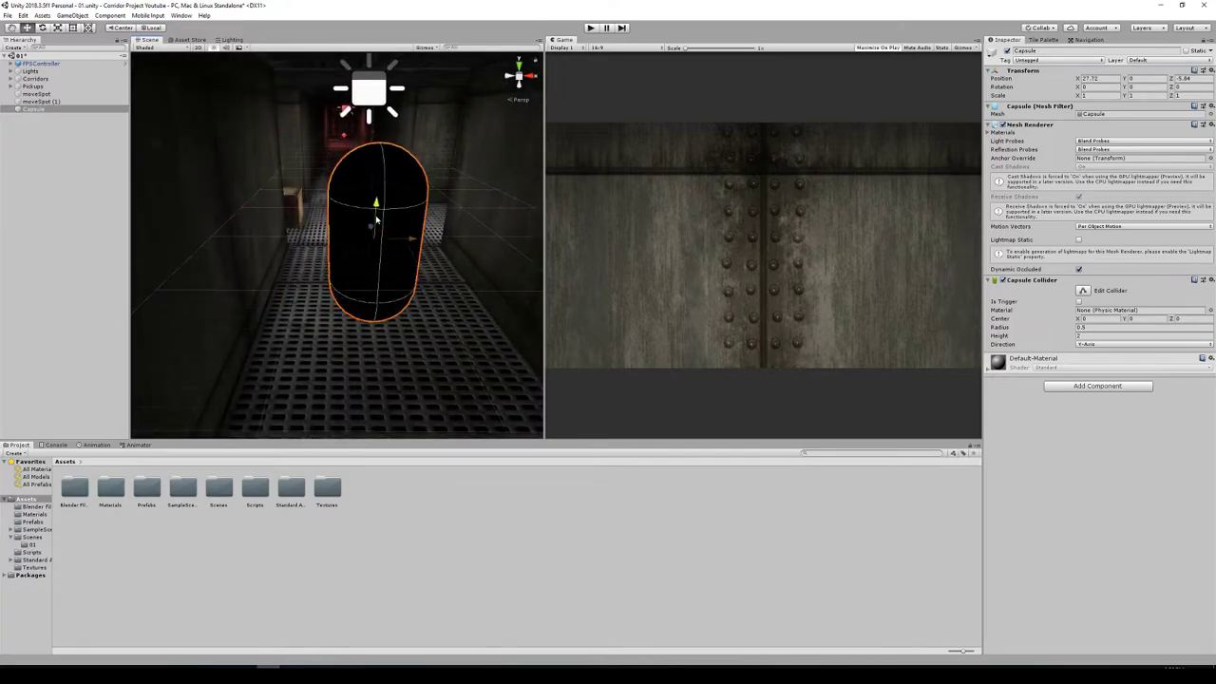
{"action": "left_click_drag", "start_coordinate": [377, 201], "coordinate": [377, 274]}
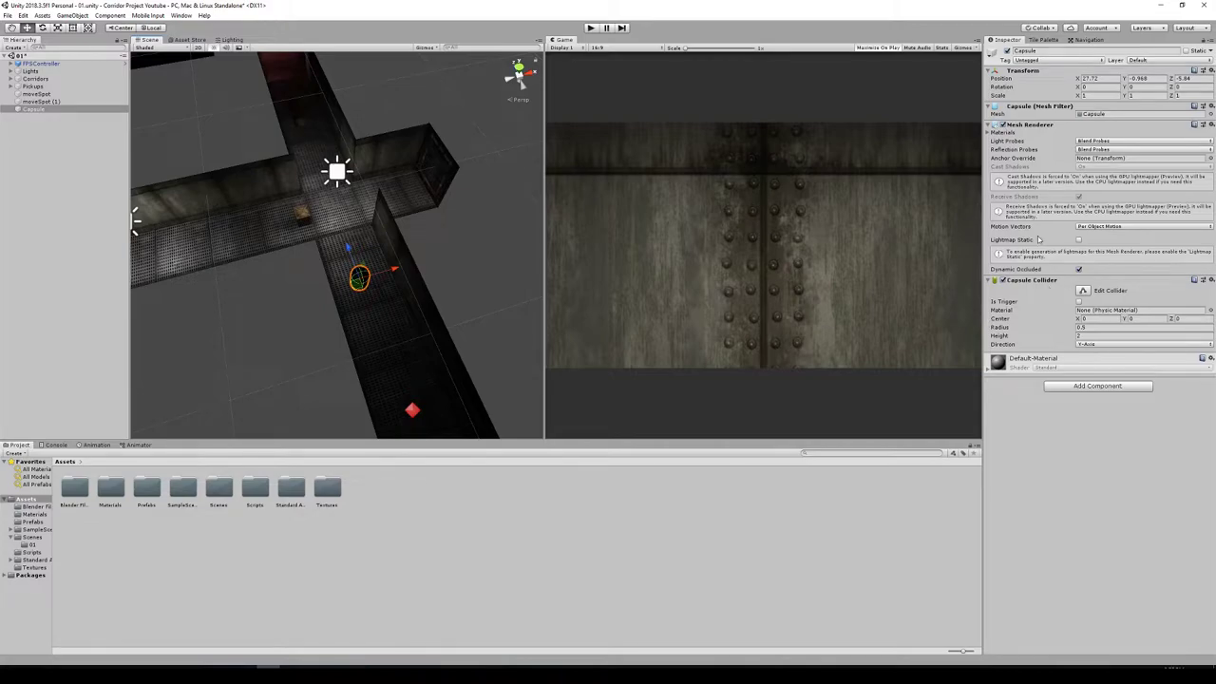
{"action": "left_click", "coordinate": [1088, 39]}
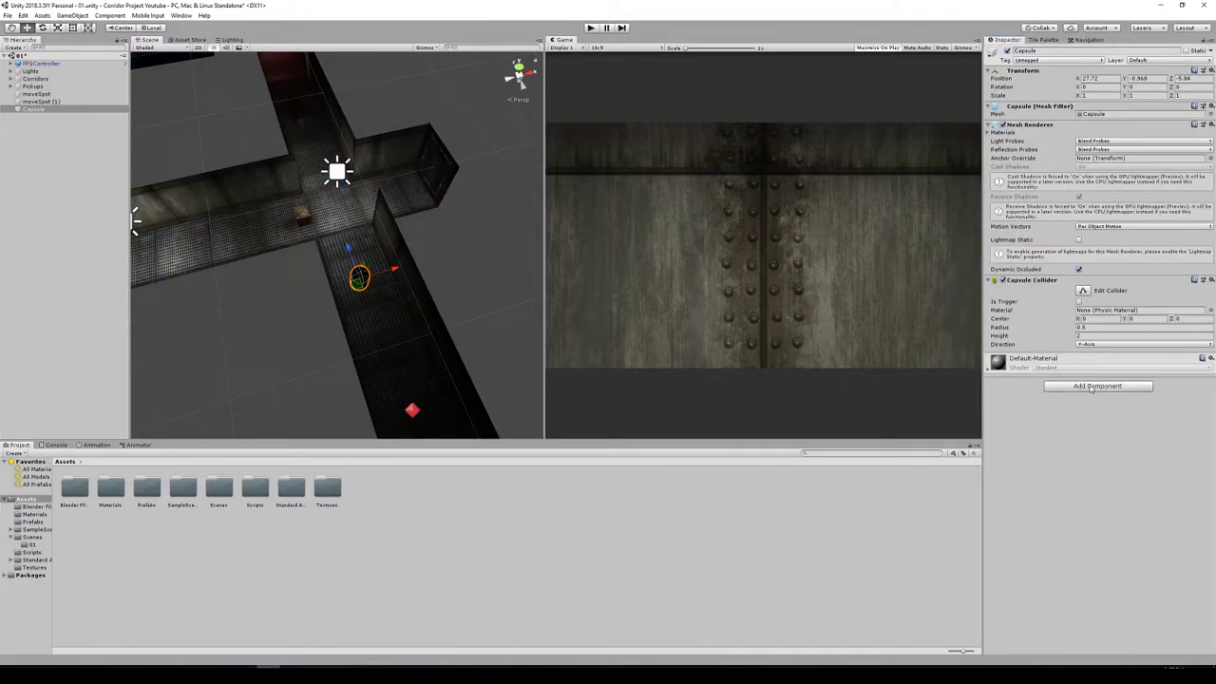
Step: Add a Nav Mesh Agent component to the Mob capsule, keeping Humanoid agent type
{"action": "left_click", "coordinate": [1098, 386]}
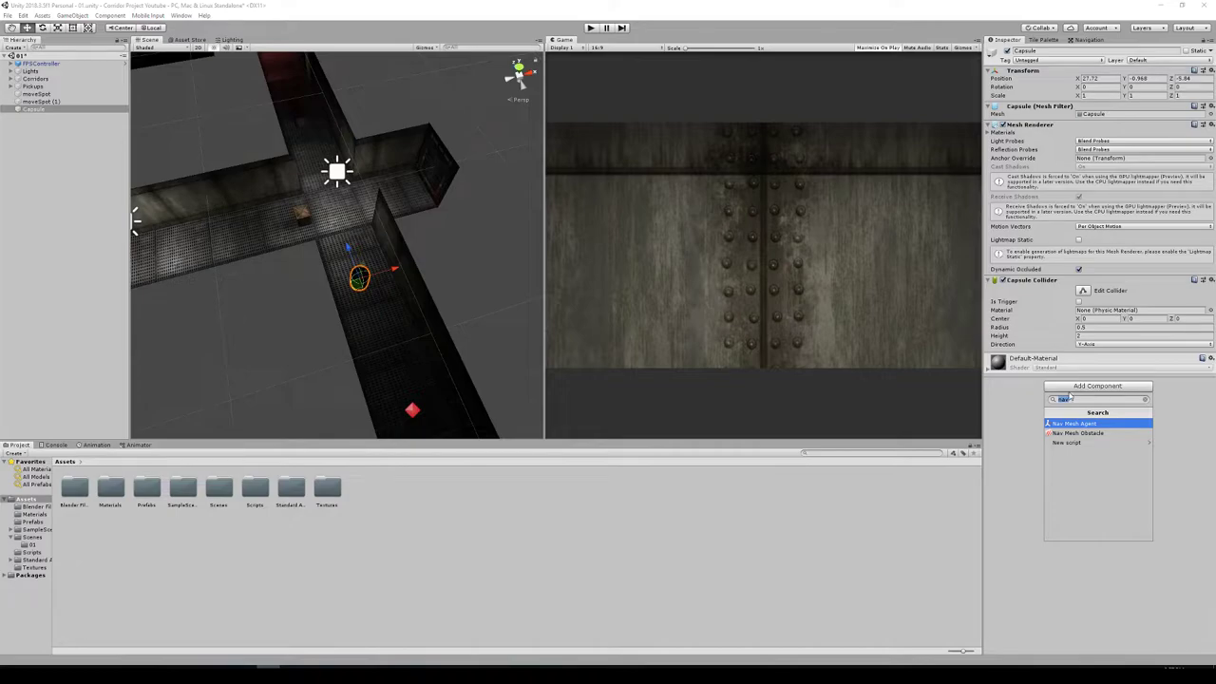
{"action": "type", "text": "nav"}
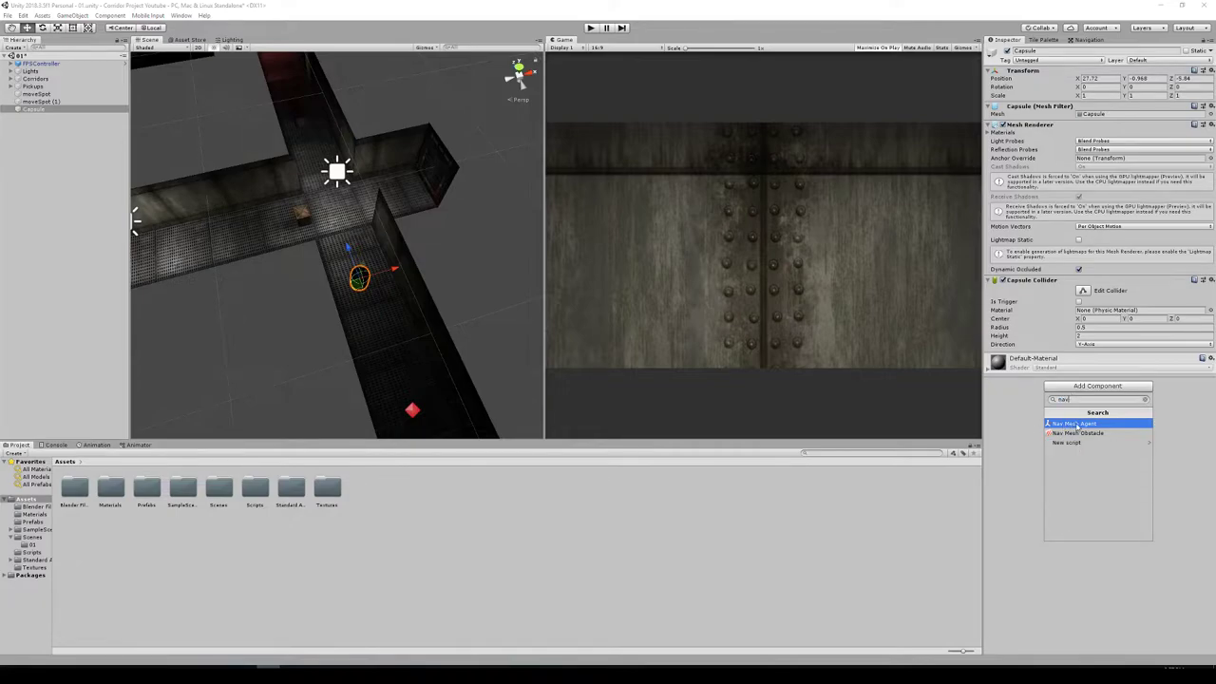
{"action": "left_click", "coordinate": [1075, 423]}
{"action": "type", "text": "Mob"}
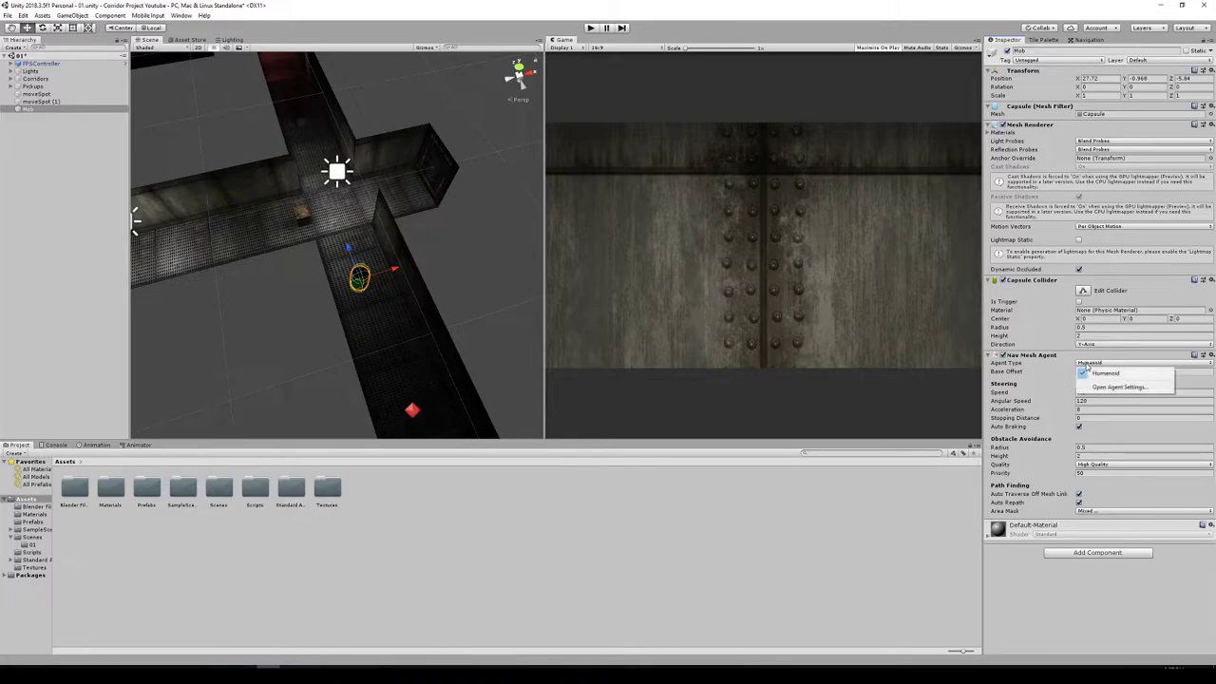
{"action": "left_click", "coordinate": [1140, 363]}
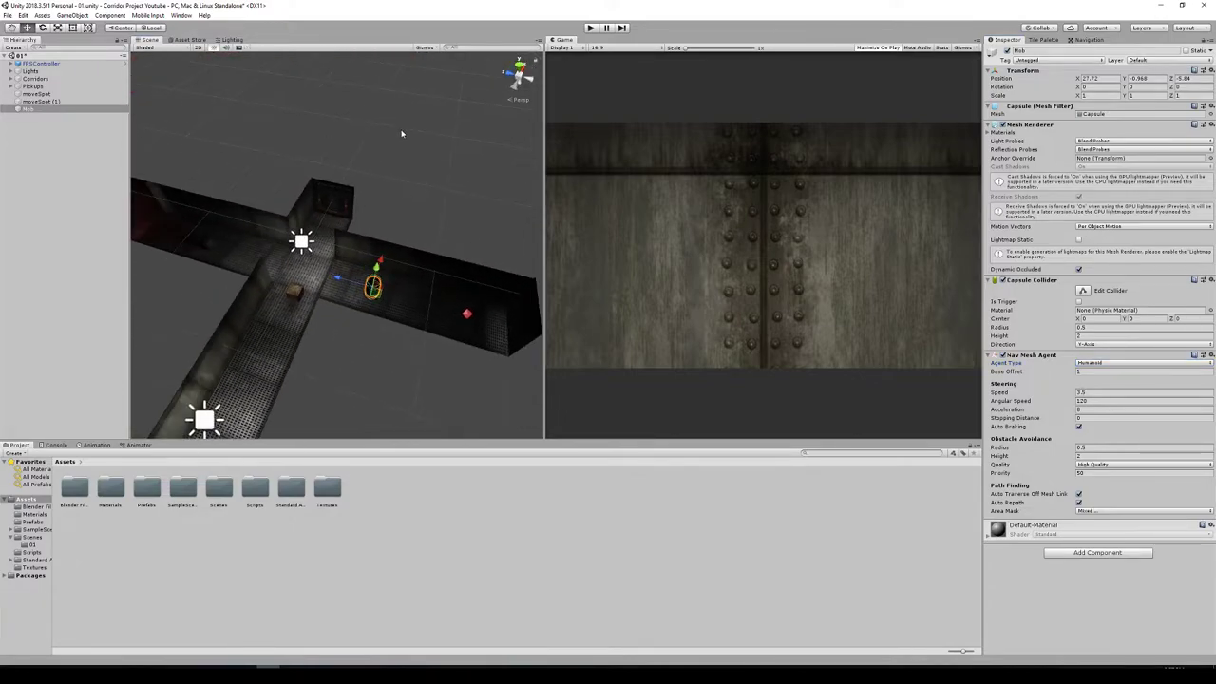
{"action": "left_click", "coordinate": [1089, 40]}
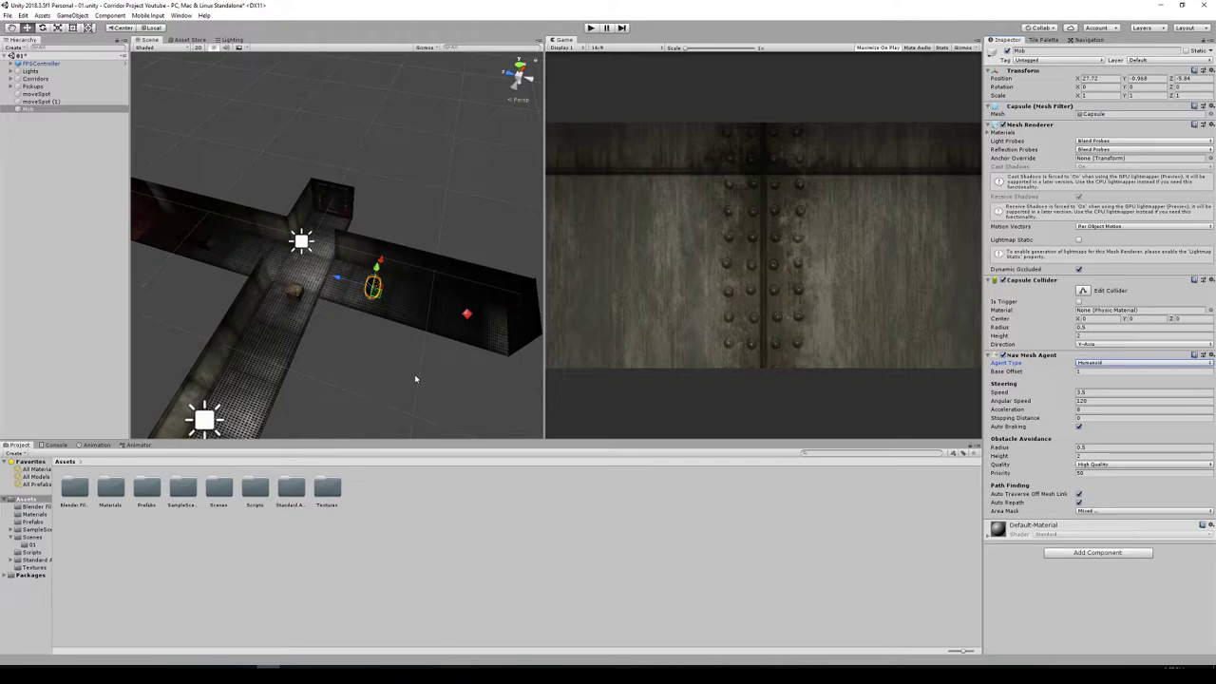
{"action": "mouse_move", "coordinate": [241, 461]}
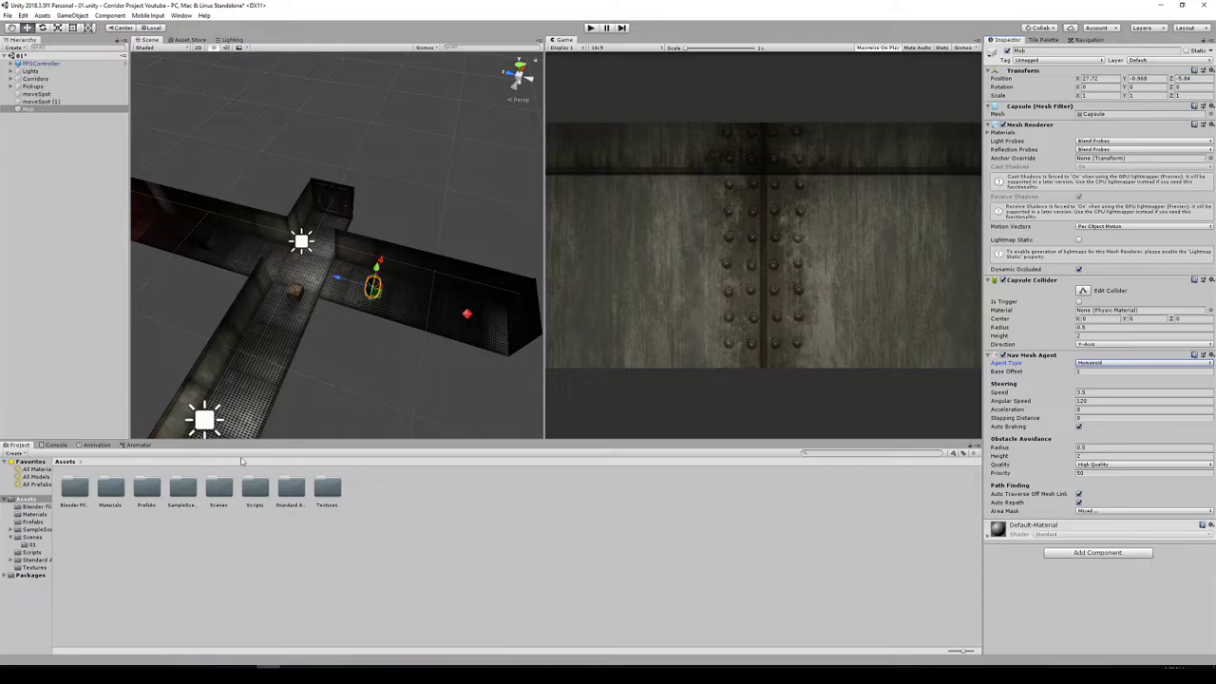
Step: Open the Scripts folder and select the Enemy script
{"action": "double_click", "coordinate": [255, 489]}
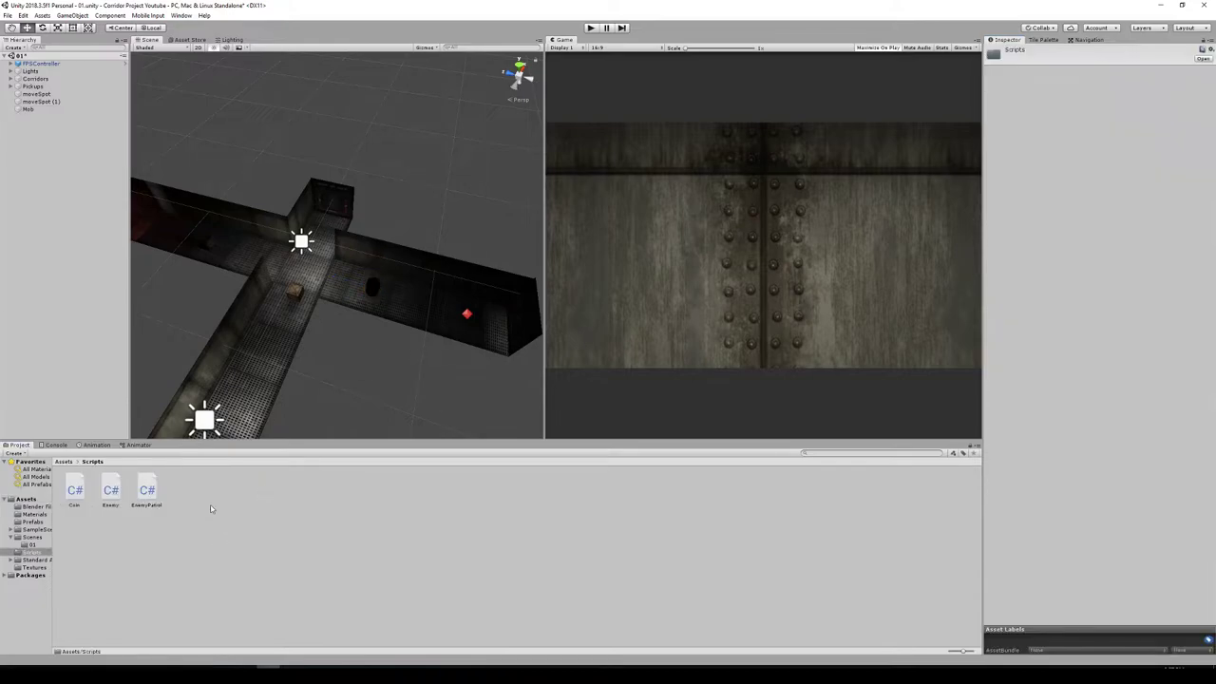
{"action": "left_click", "coordinate": [111, 489]}
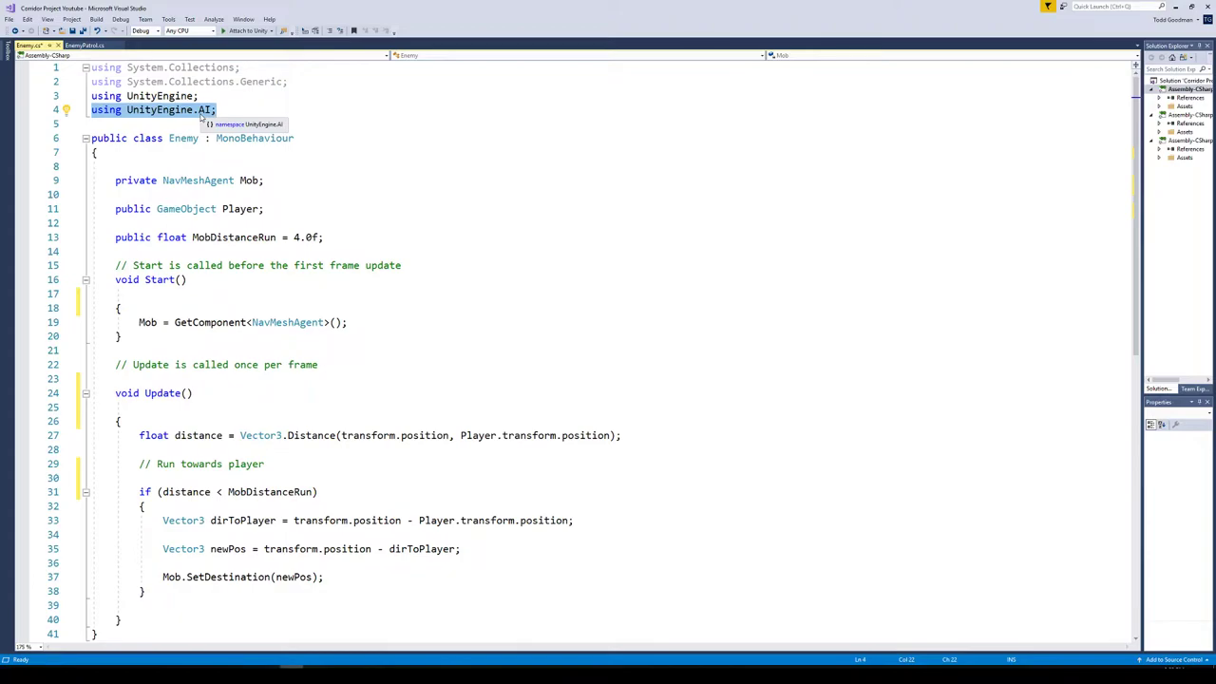
{"action": "left_click", "coordinate": [215, 110]}
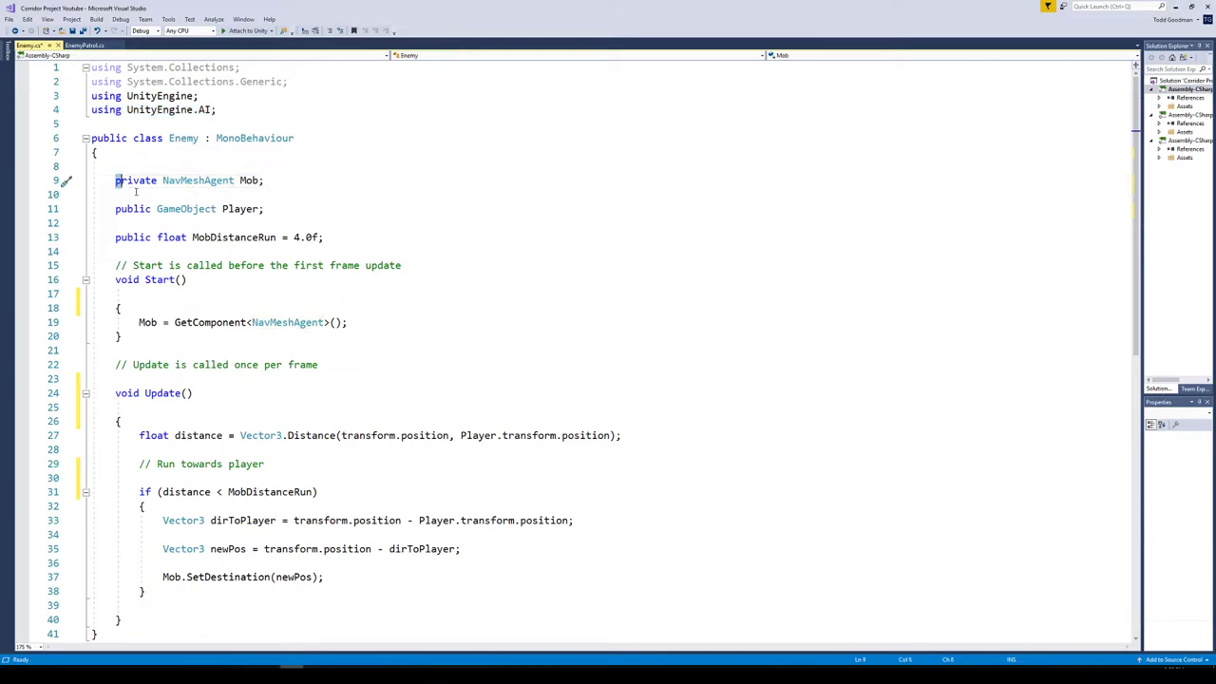
{"action": "left_click_drag", "start_coordinate": [116, 180], "coordinate": [323, 237]}
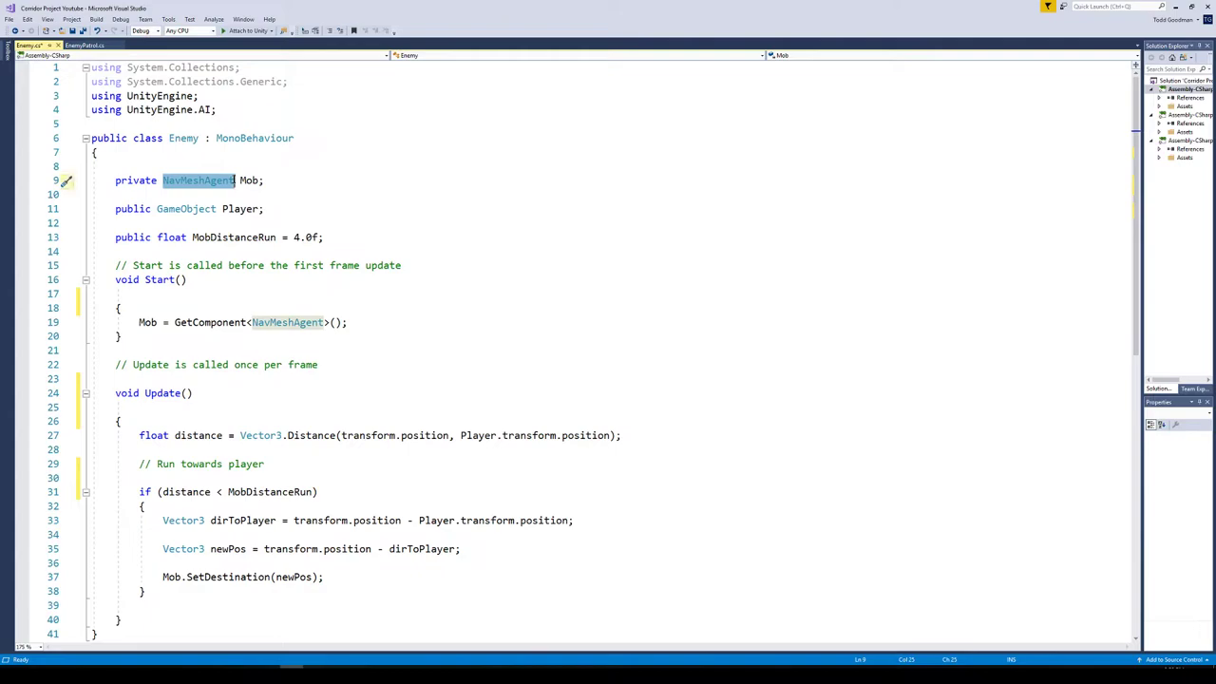
{"action": "mouse_move", "coordinate": [250, 179]}
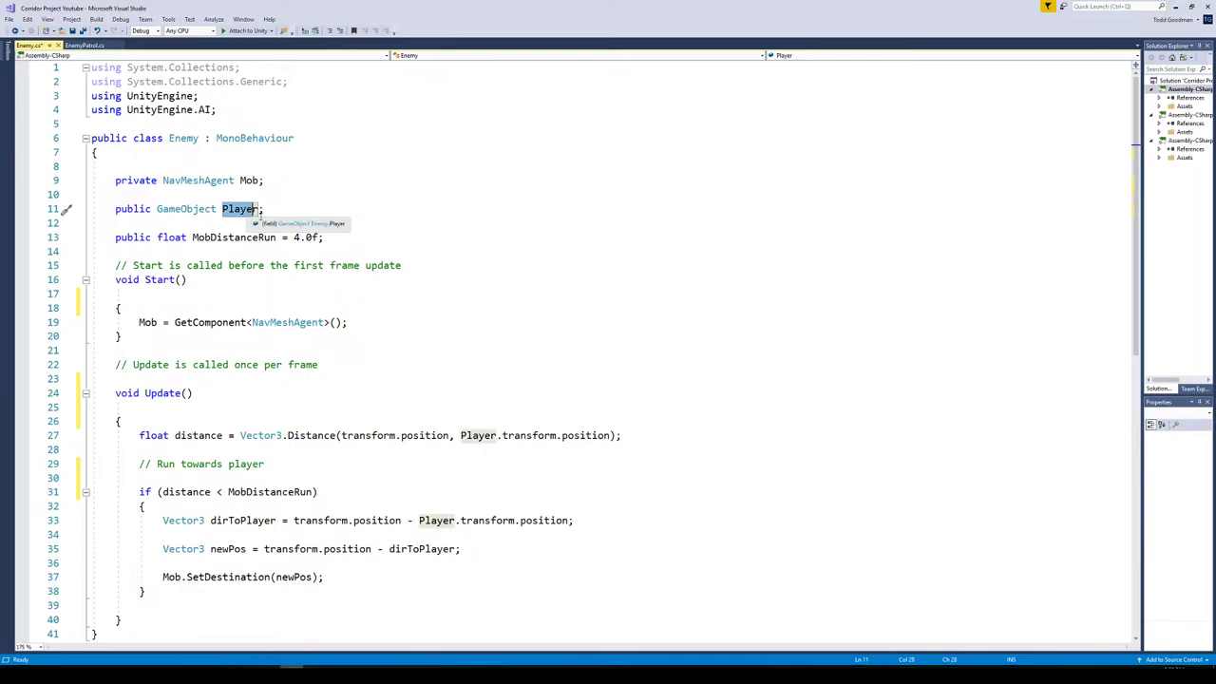
{"action": "mouse_move", "coordinate": [462, 415]}
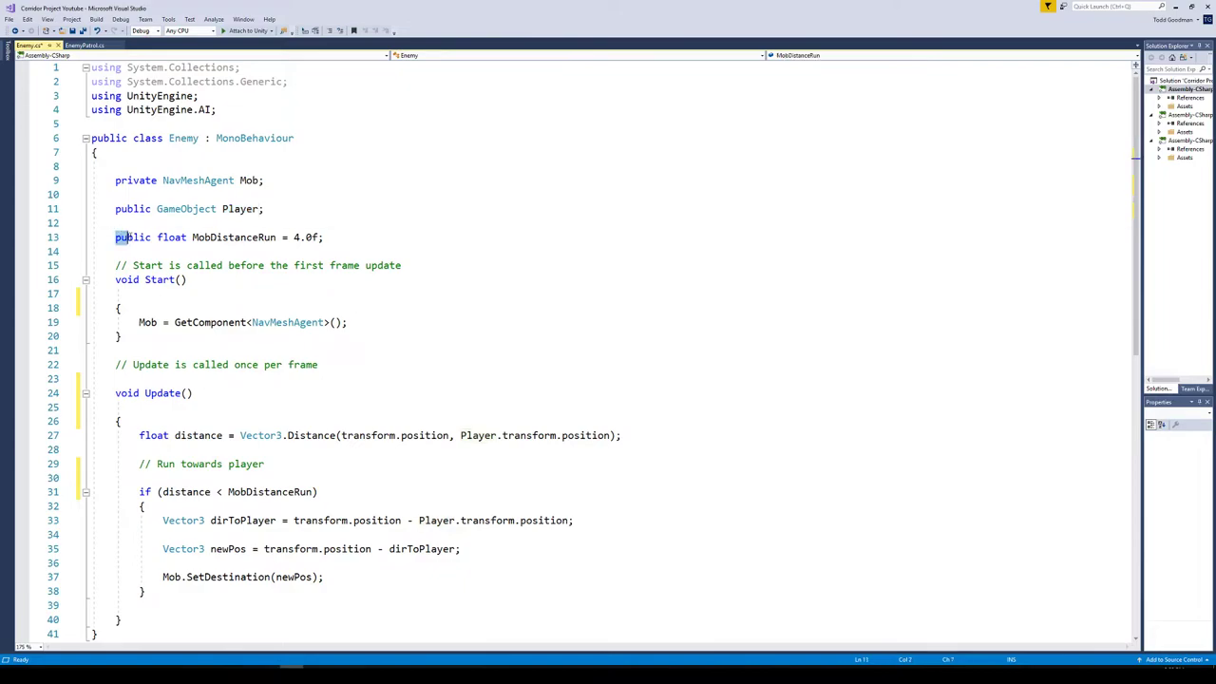
{"action": "double_click", "coordinate": [233, 236]}
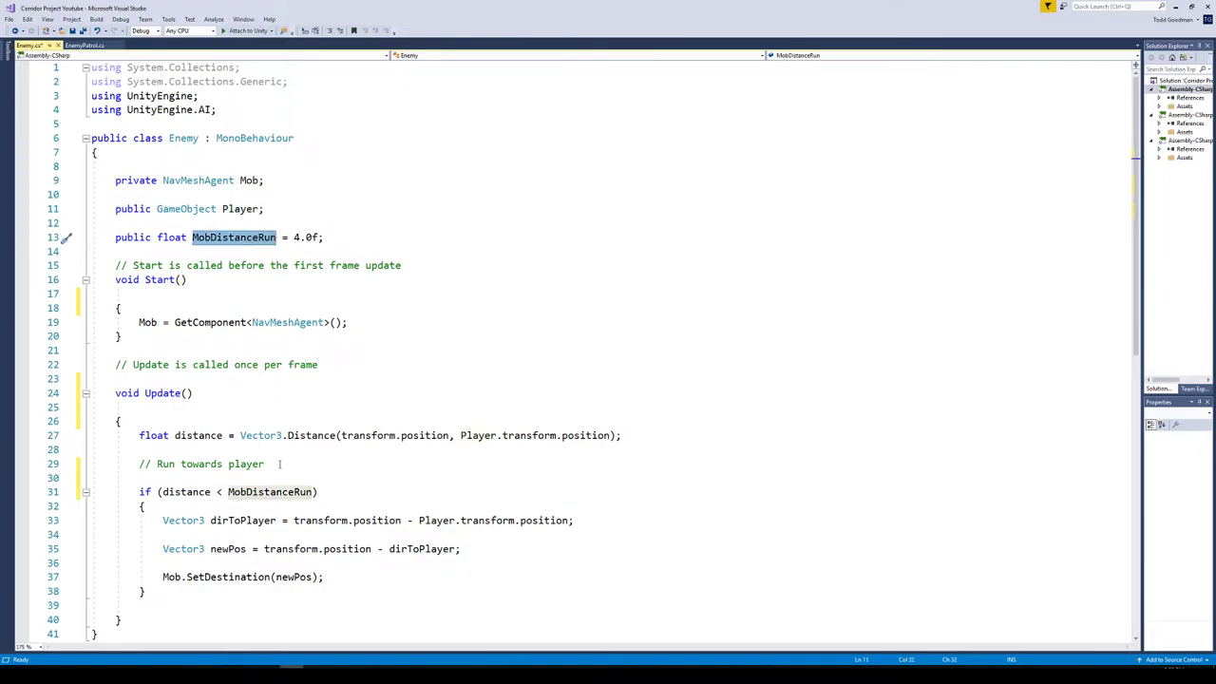
{"action": "left_click", "coordinate": [292, 236]}
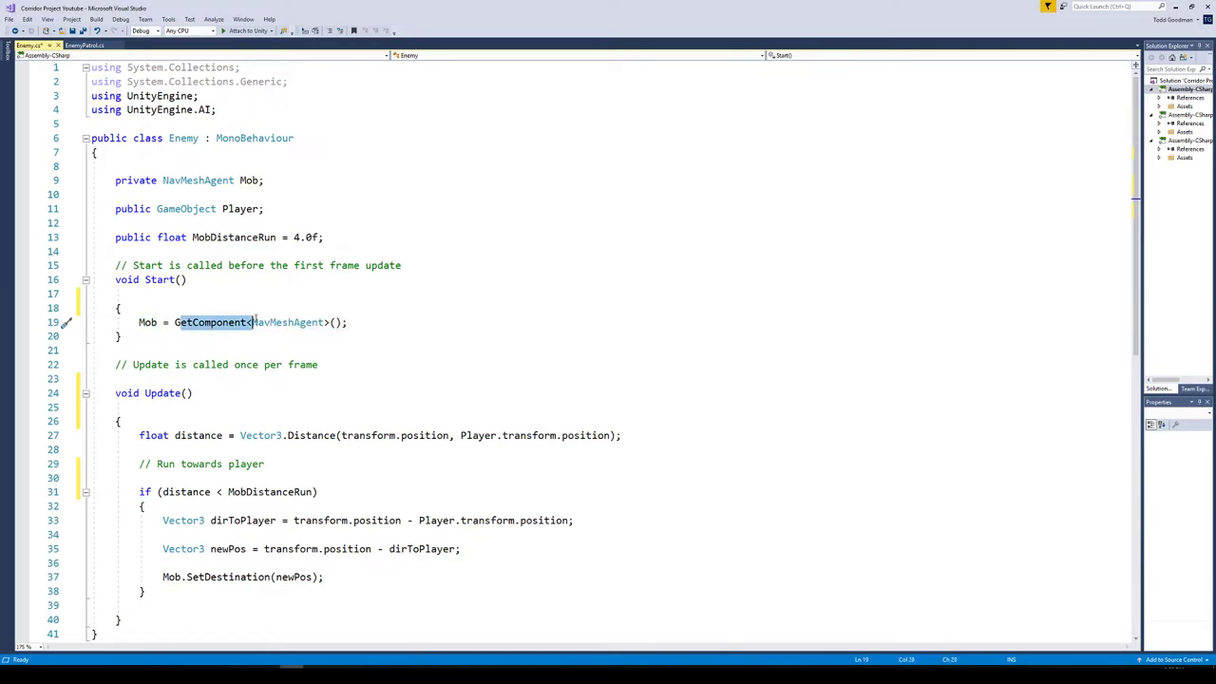
{"action": "double_click", "coordinate": [288, 322]}
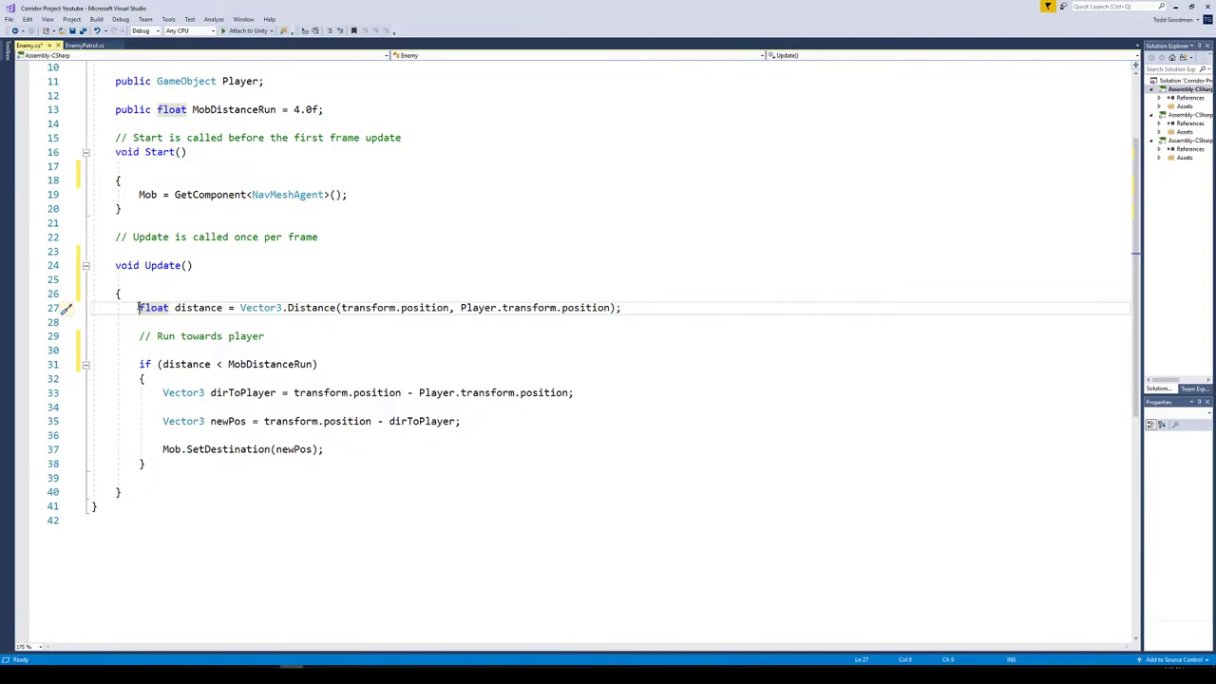
{"action": "double_click", "coordinate": [198, 306]}
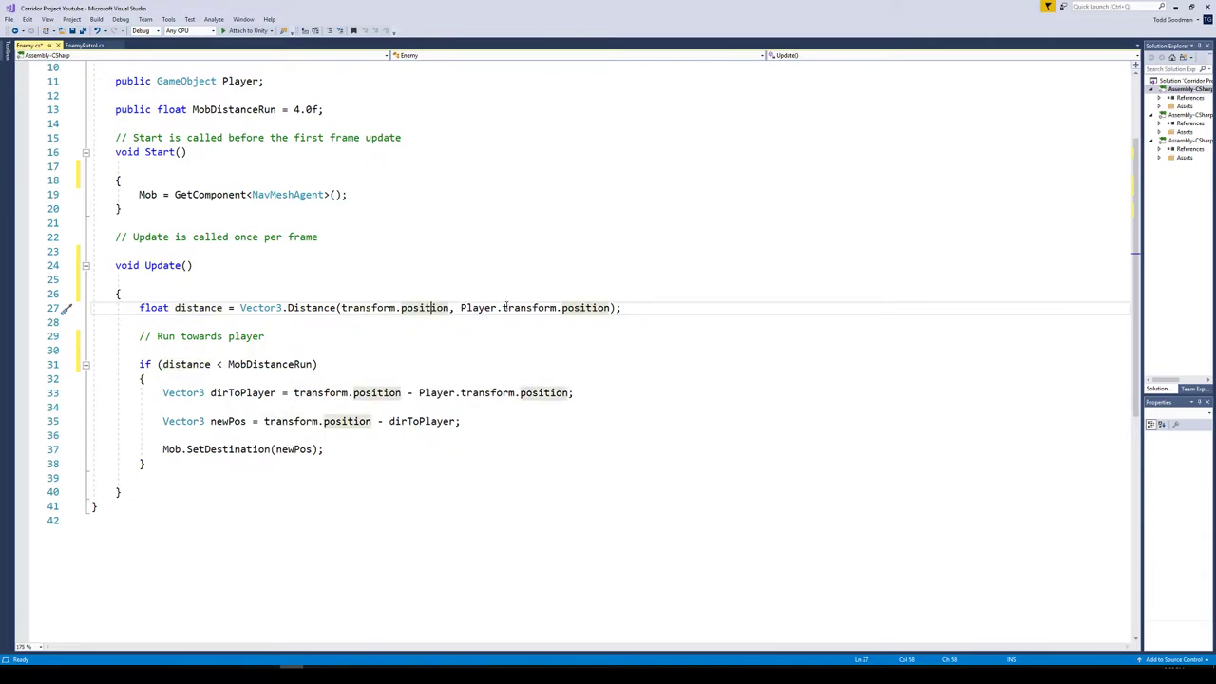
{"action": "mouse_move", "coordinate": [587, 307]}
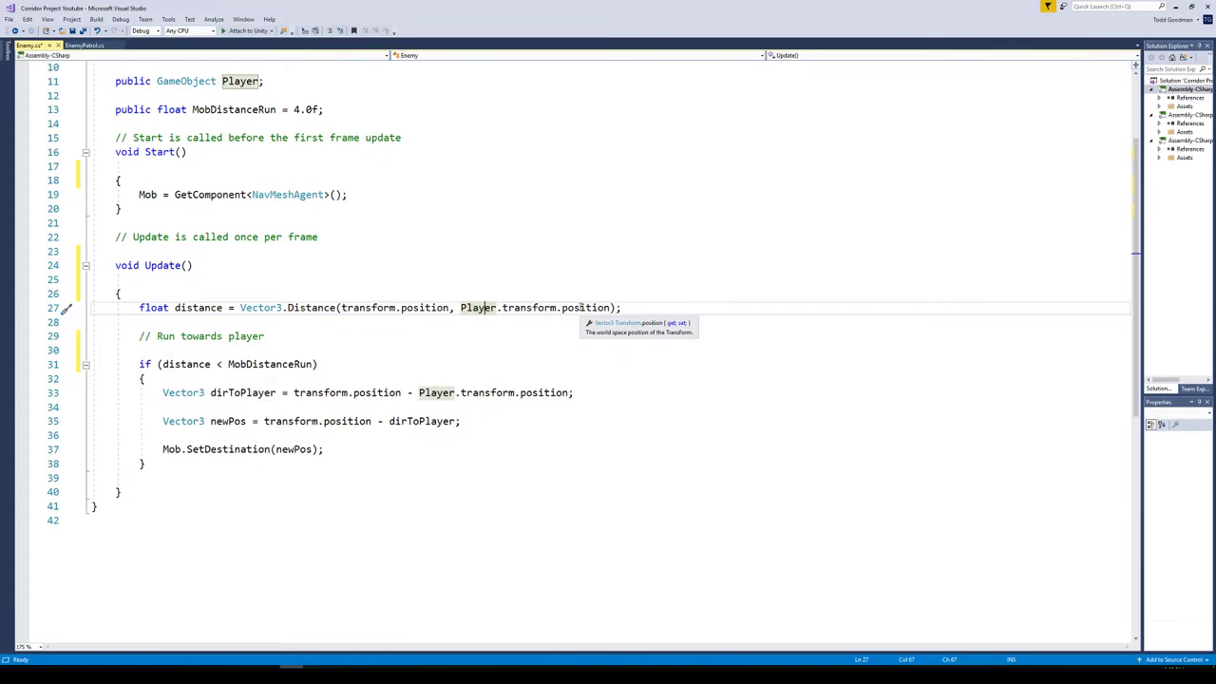
{"action": "mouse_move", "coordinate": [480, 307]}
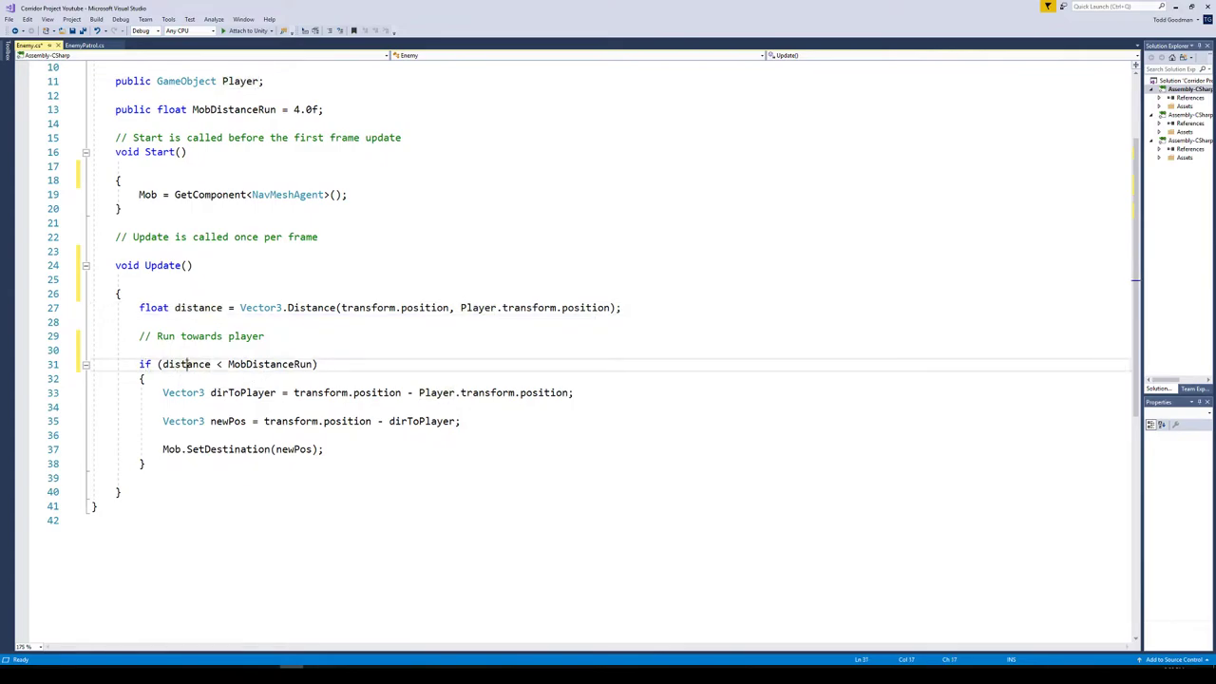
{"action": "double_click", "coordinate": [185, 364]}
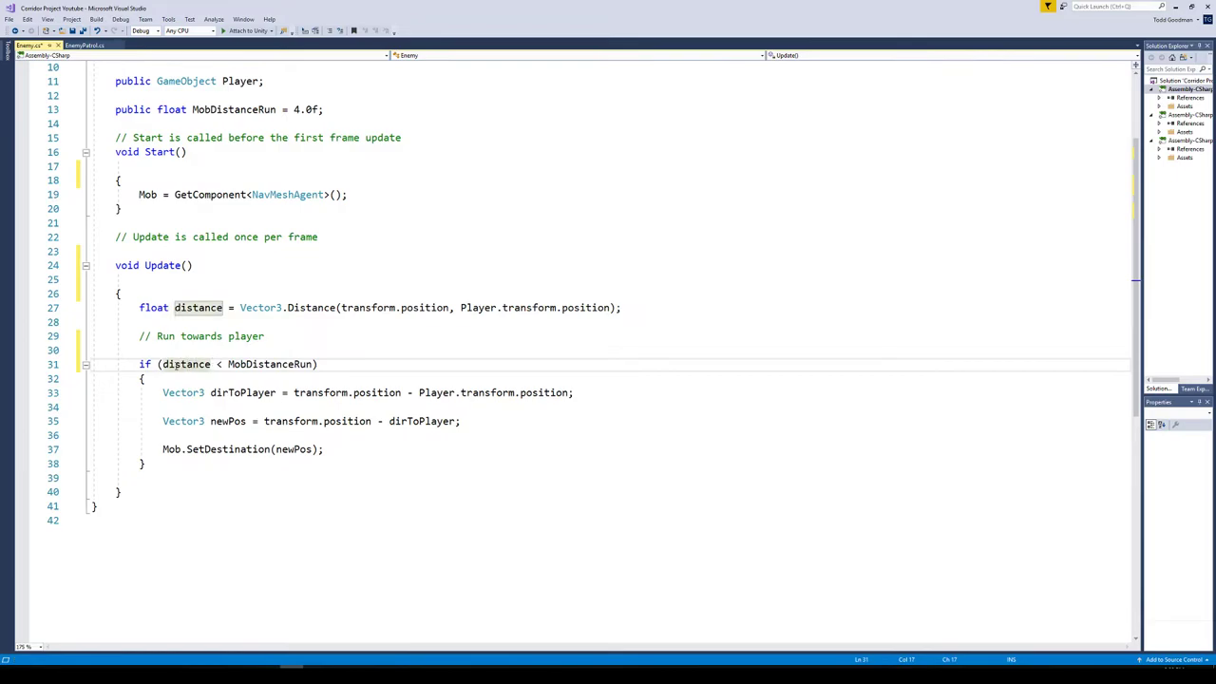
{"action": "mouse_move", "coordinate": [259, 307]}
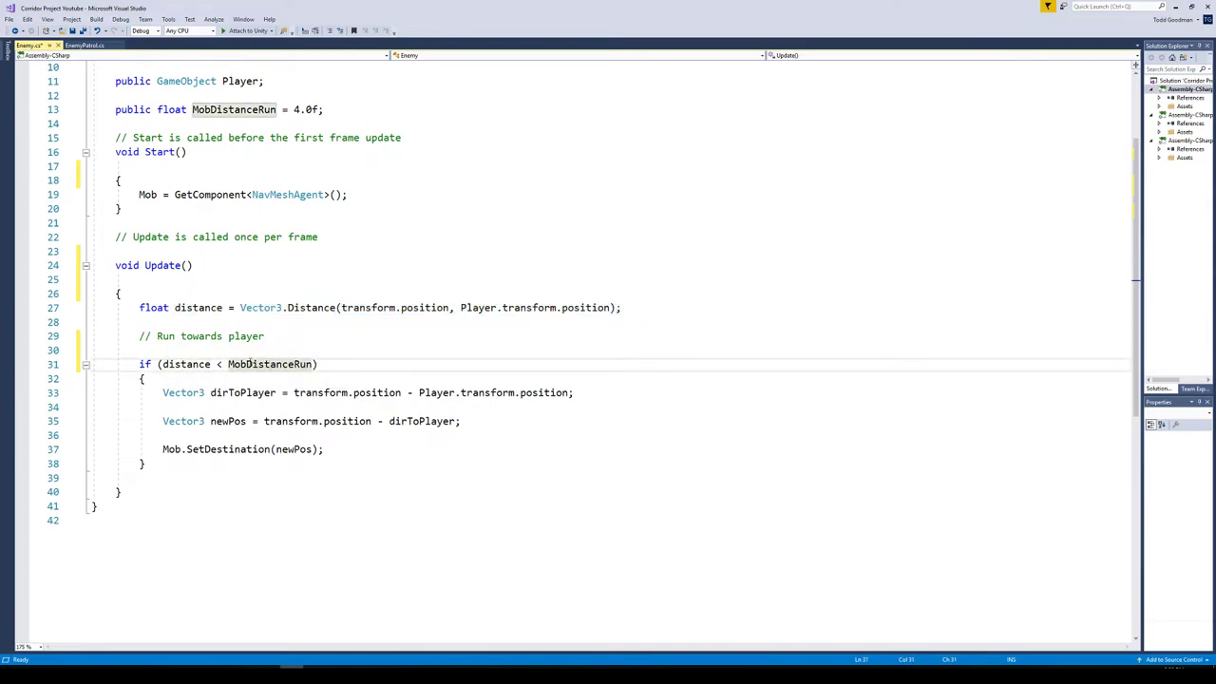
{"action": "left_click", "coordinate": [270, 364]}
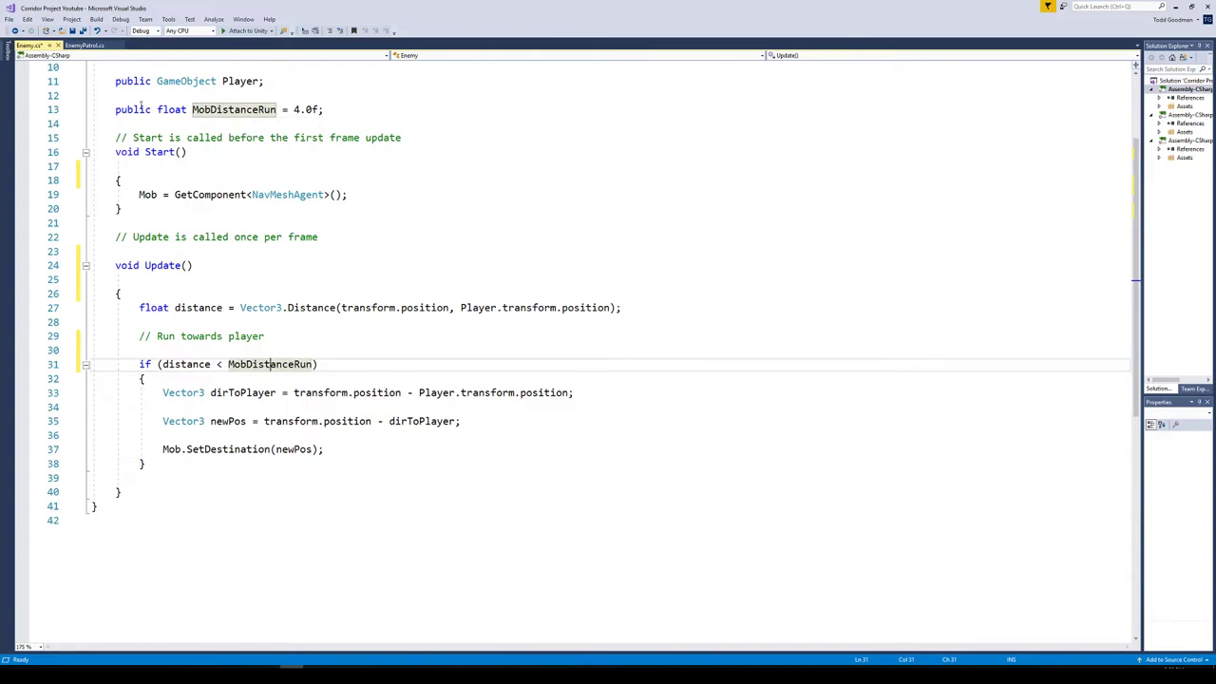
{"action": "mouse_move", "coordinate": [234, 110]}
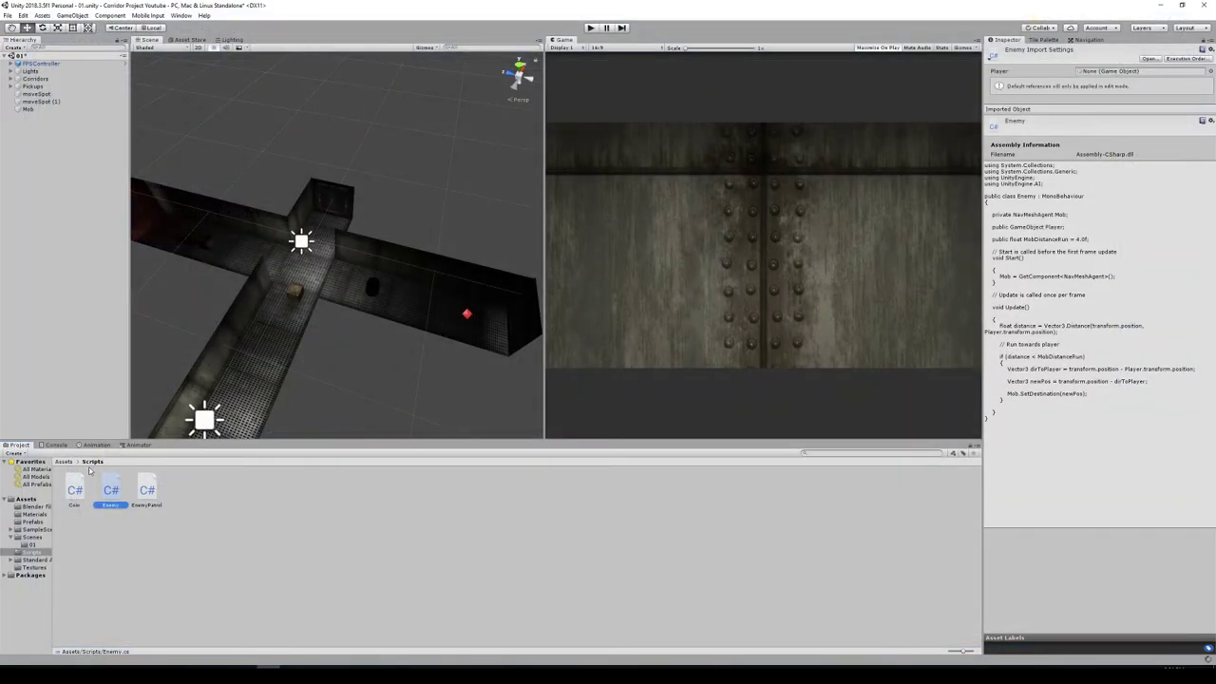
{"action": "mouse_move", "coordinate": [377, 292]}
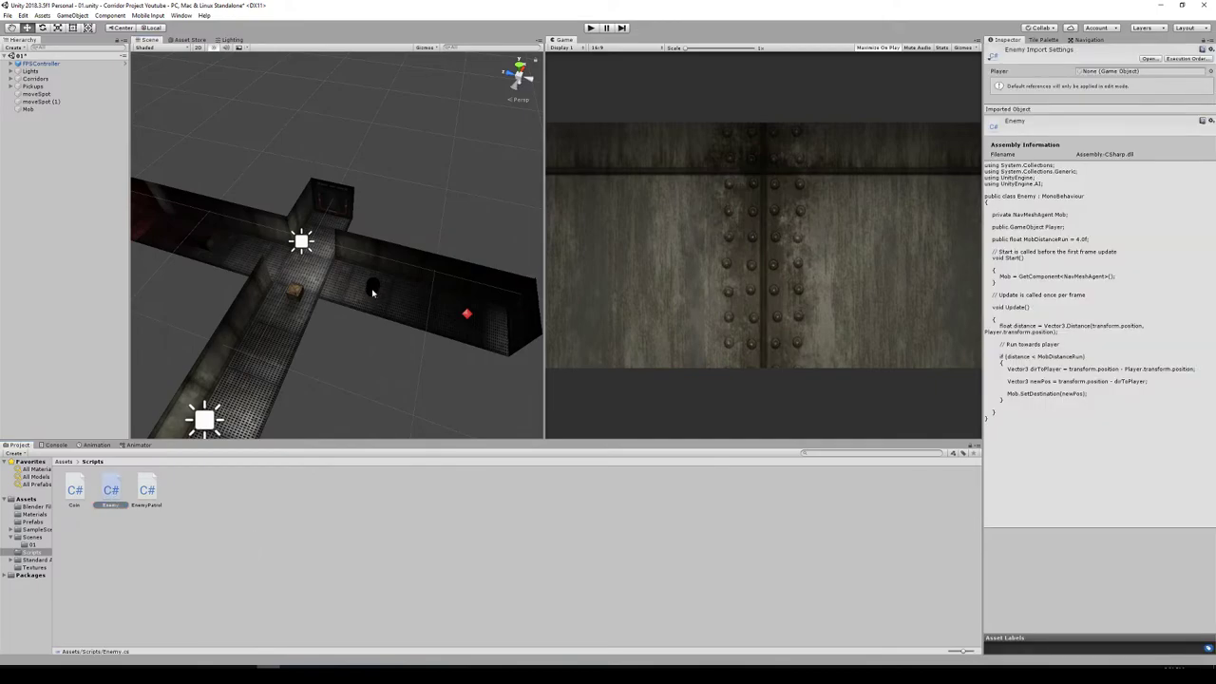
Step: Select Mob and collapse its Mesh Renderer component in the Inspector
{"action": "left_click", "coordinate": [29, 109]}
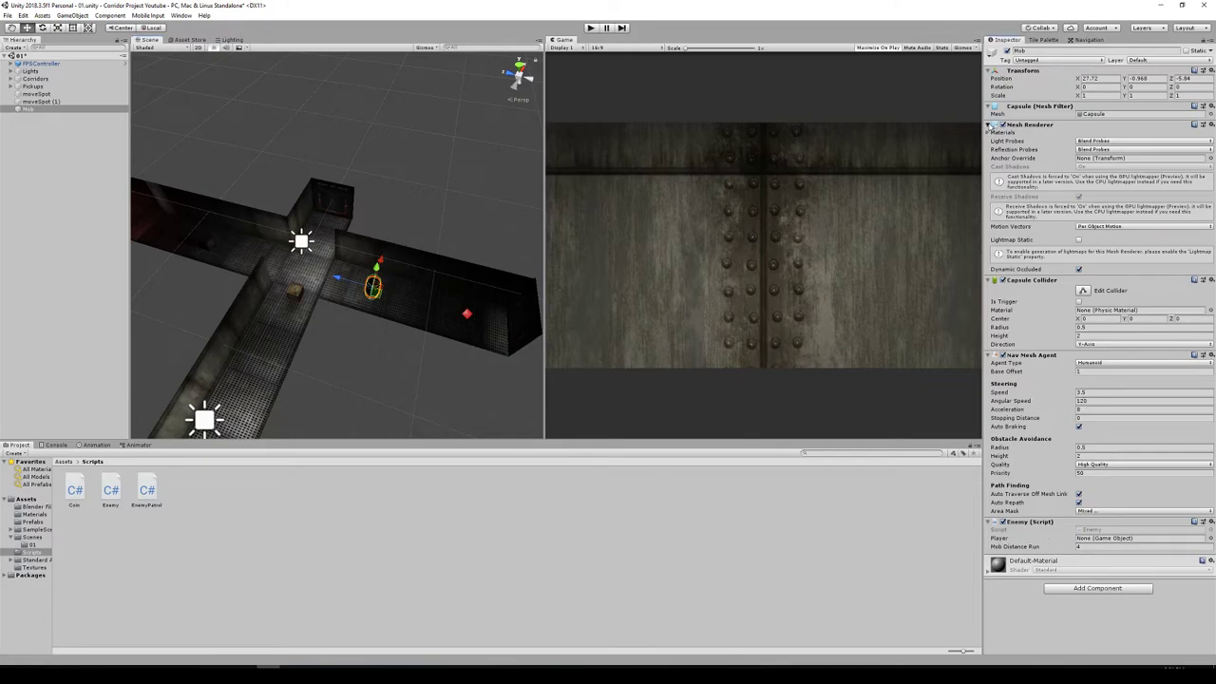
{"action": "left_click", "coordinate": [989, 124]}
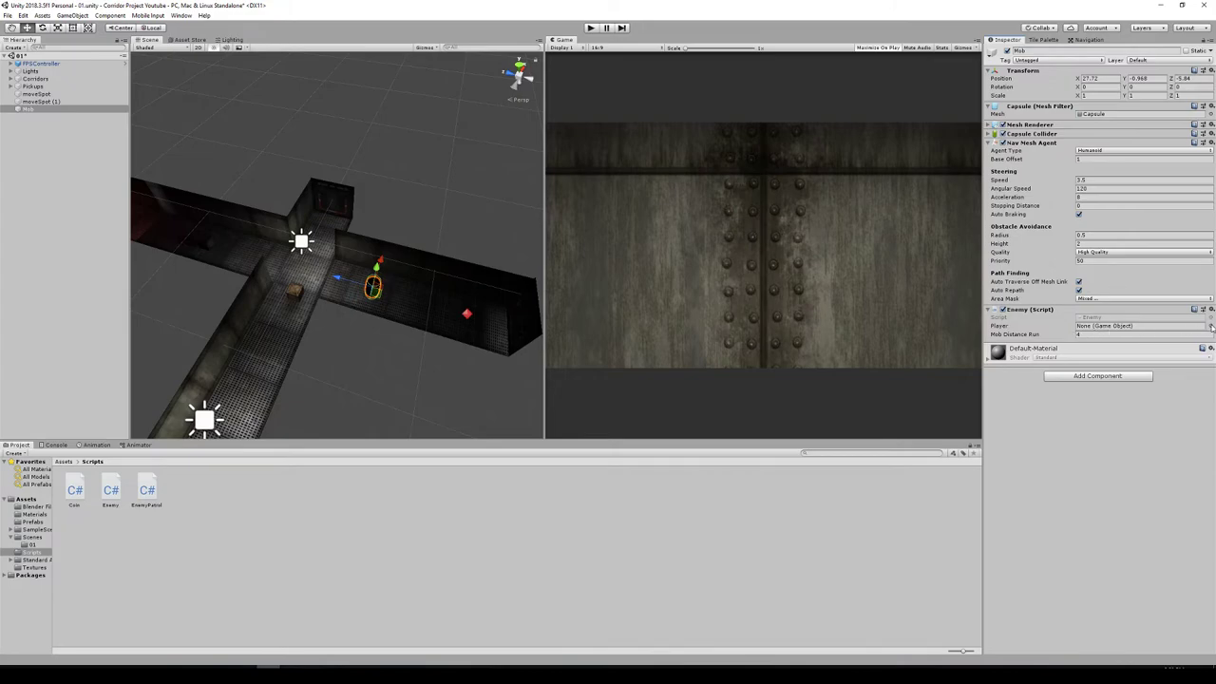
Step: Assign FPSController to the Enemy script's Player field using the object picker
{"action": "left_click", "coordinate": [1208, 326]}
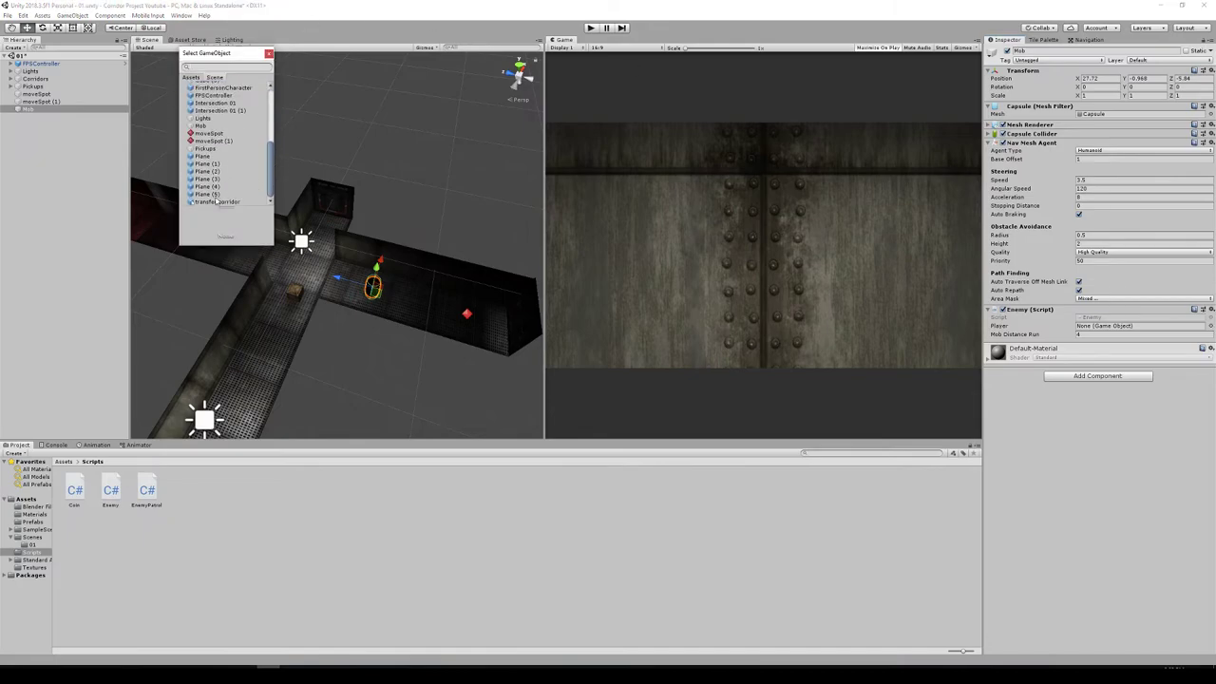
{"action": "left_click", "coordinate": [211, 95]}
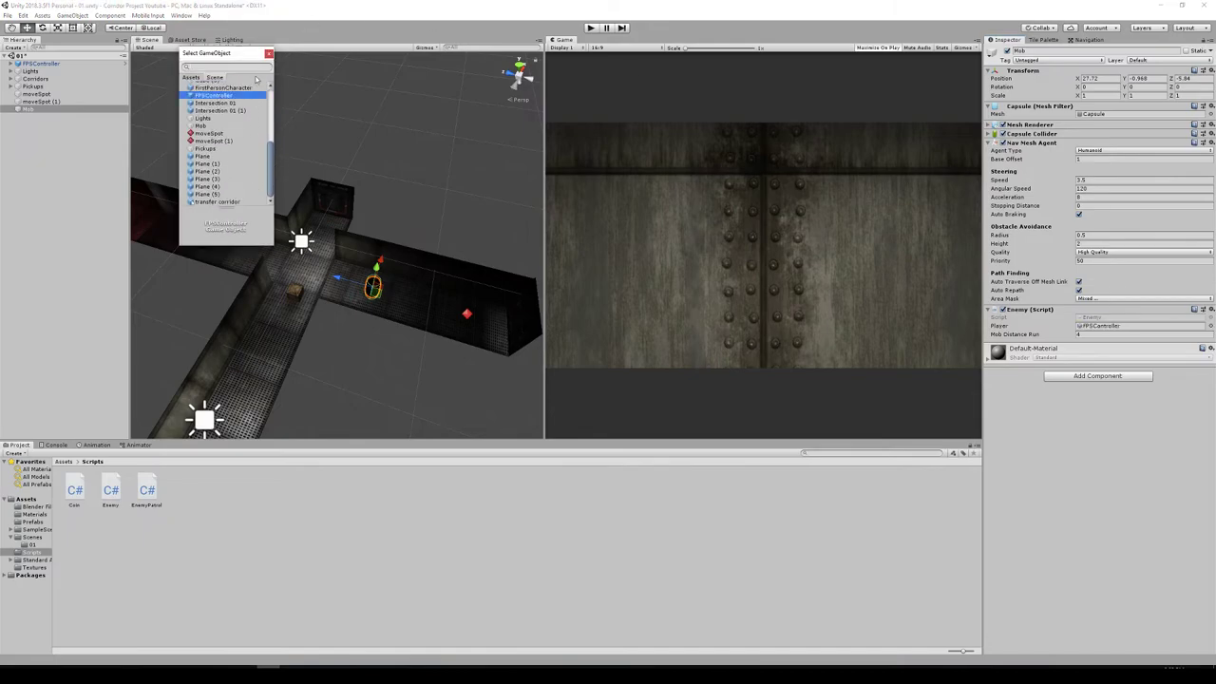
{"action": "left_click", "coordinate": [213, 94]}
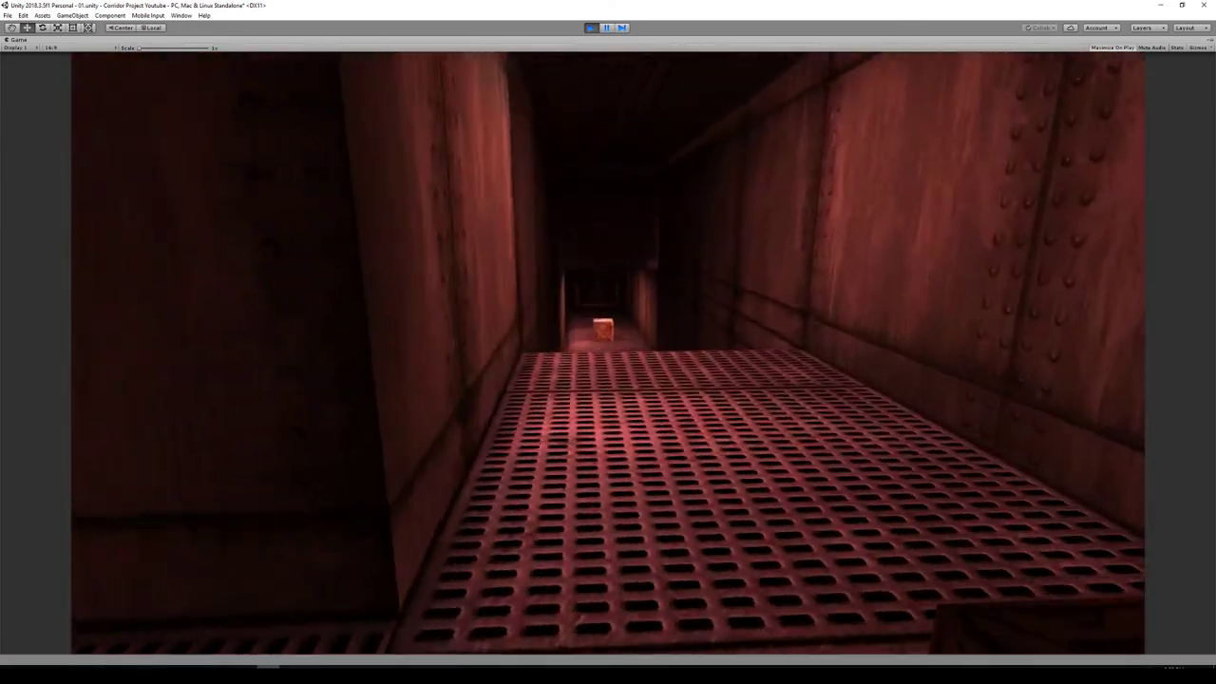
Step: Stop the running game and reselect Mob to show its settings
{"action": "left_click", "coordinate": [590, 27]}
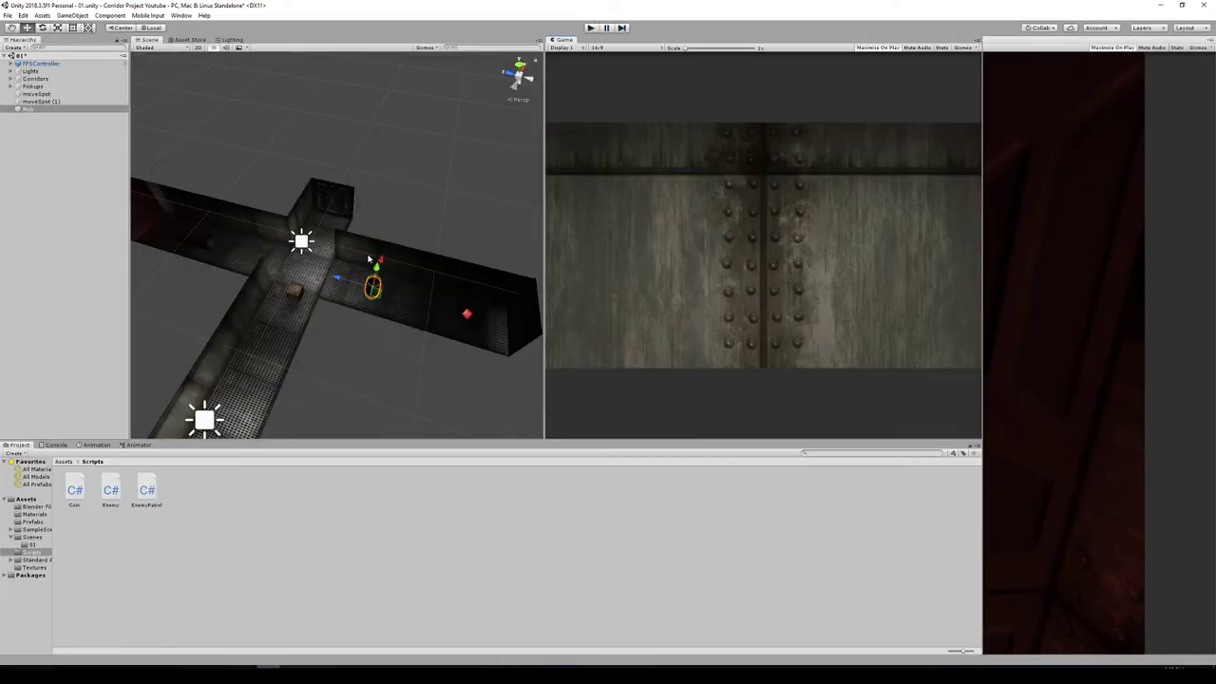
{"action": "left_click", "coordinate": [27, 108]}
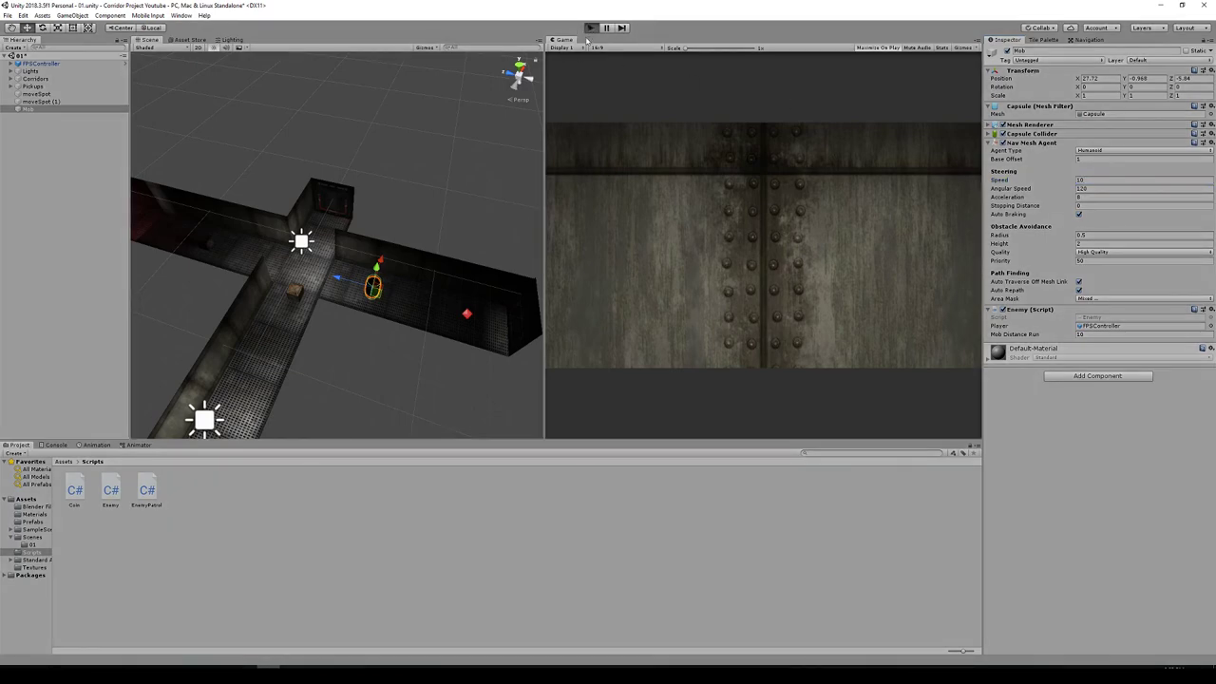
Step: Play-test the Mob chasing the player at speed 10, then stop the run
{"action": "left_click", "coordinate": [589, 27]}
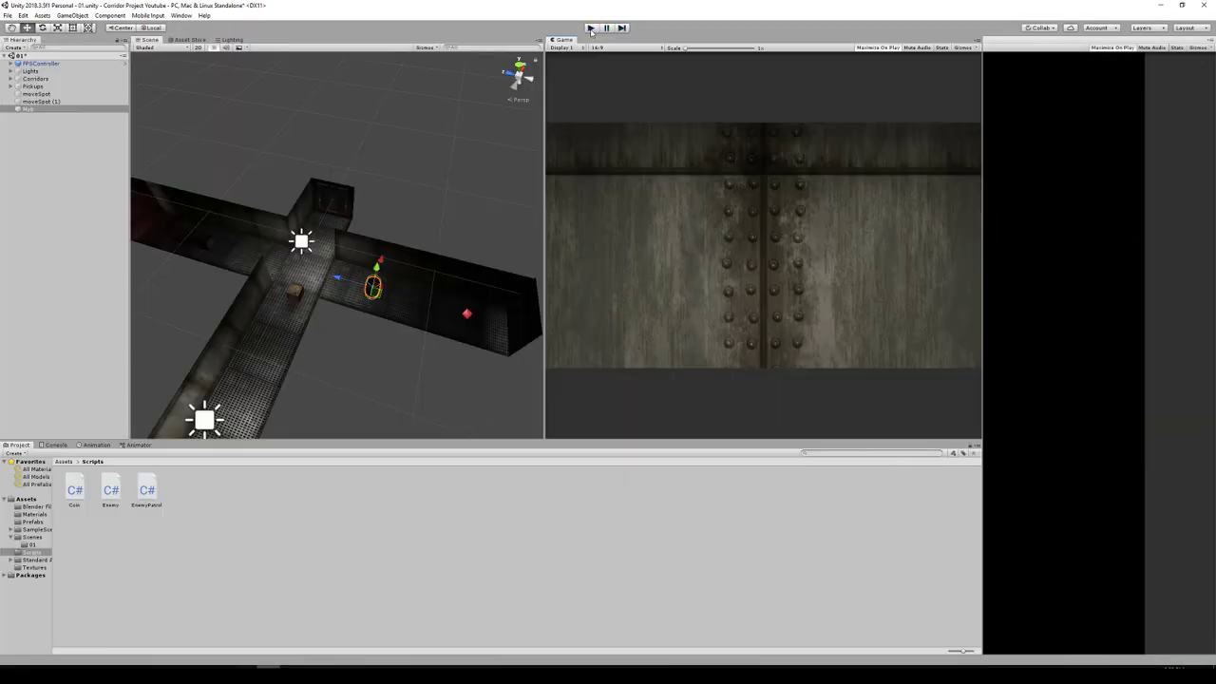
{"action": "left_click", "coordinate": [27, 108]}
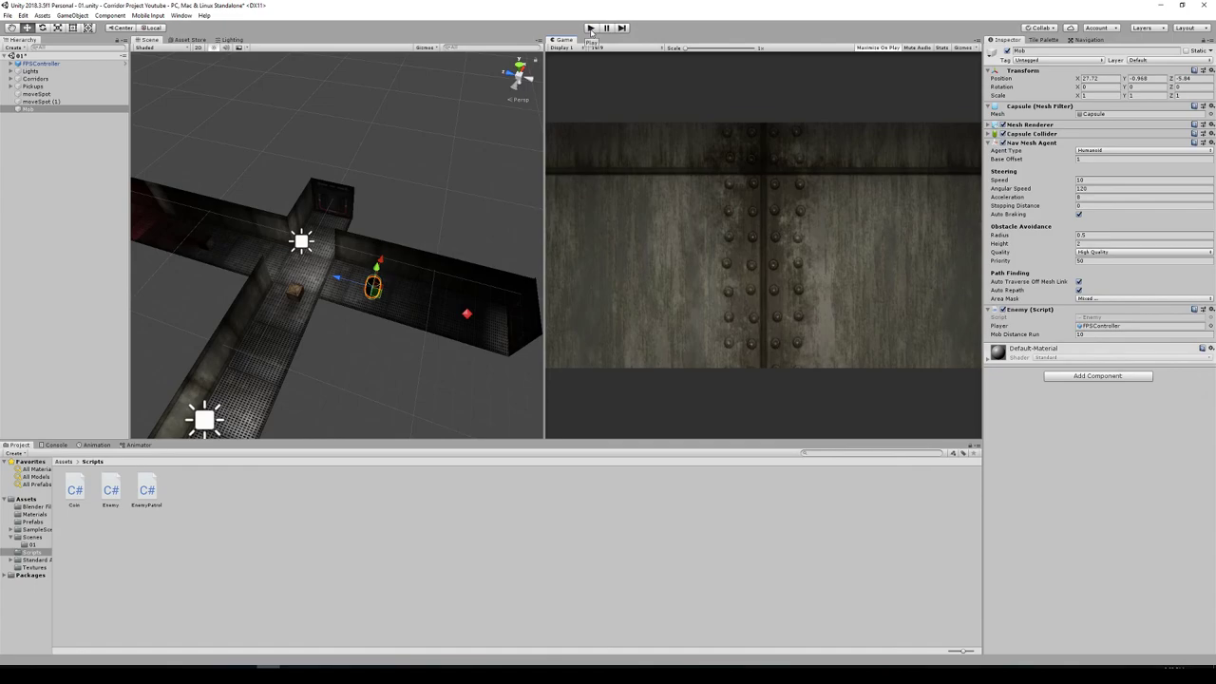